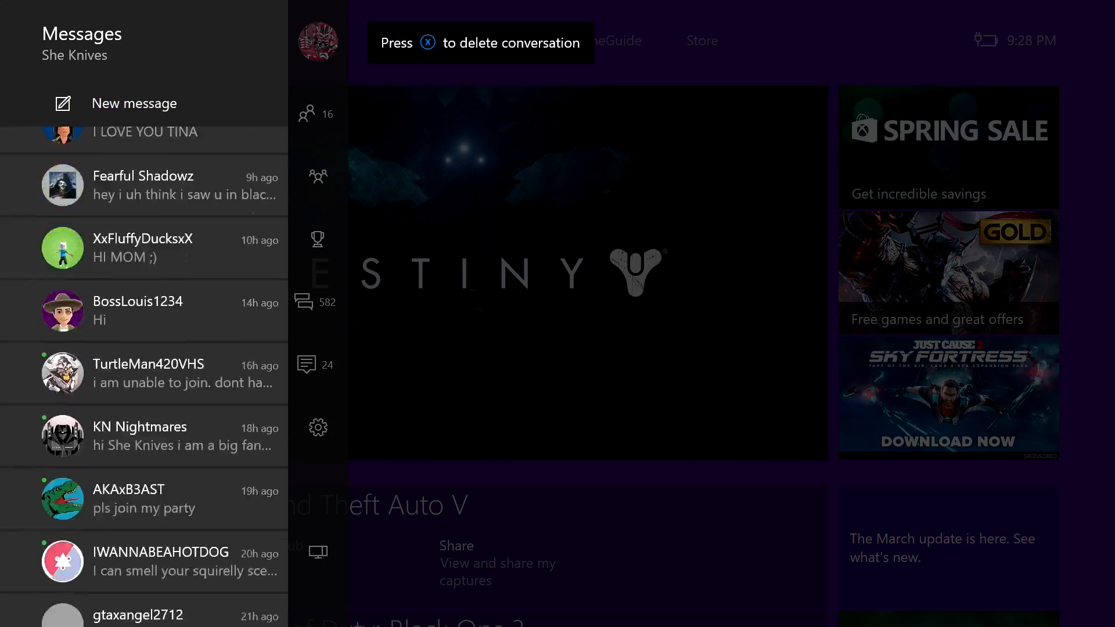
scroll("down", 3)
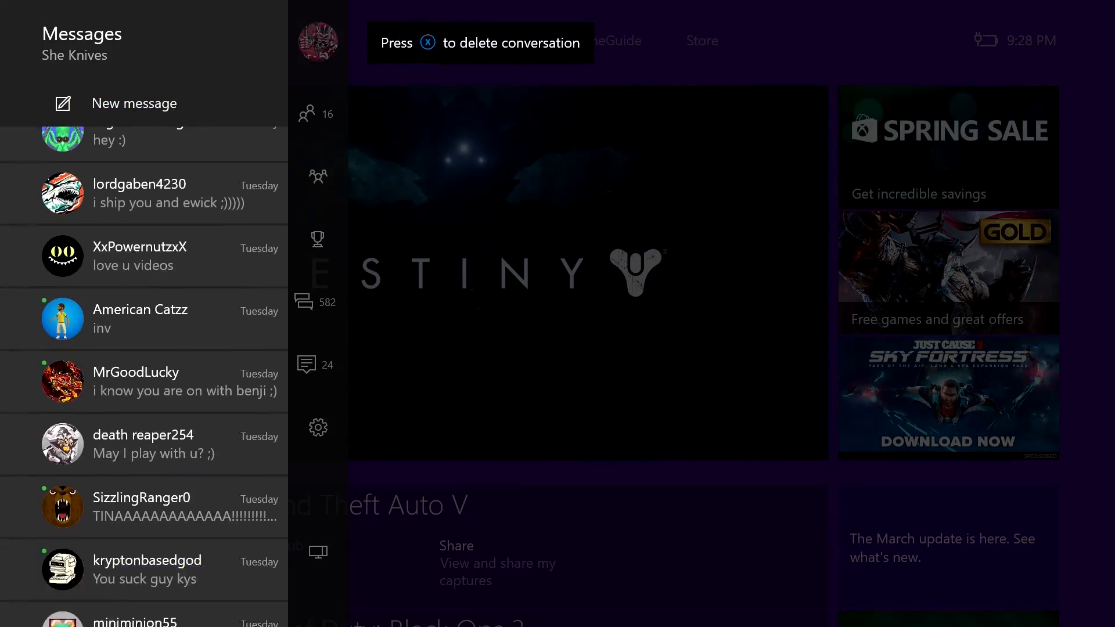
scroll("down", 3)
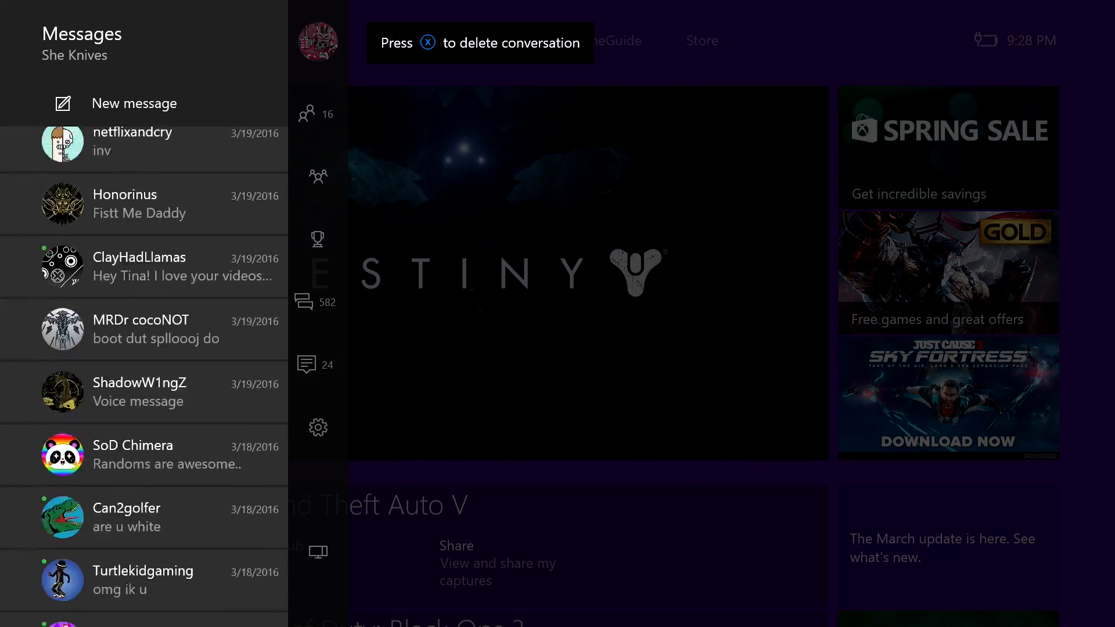
scroll("down", 3)
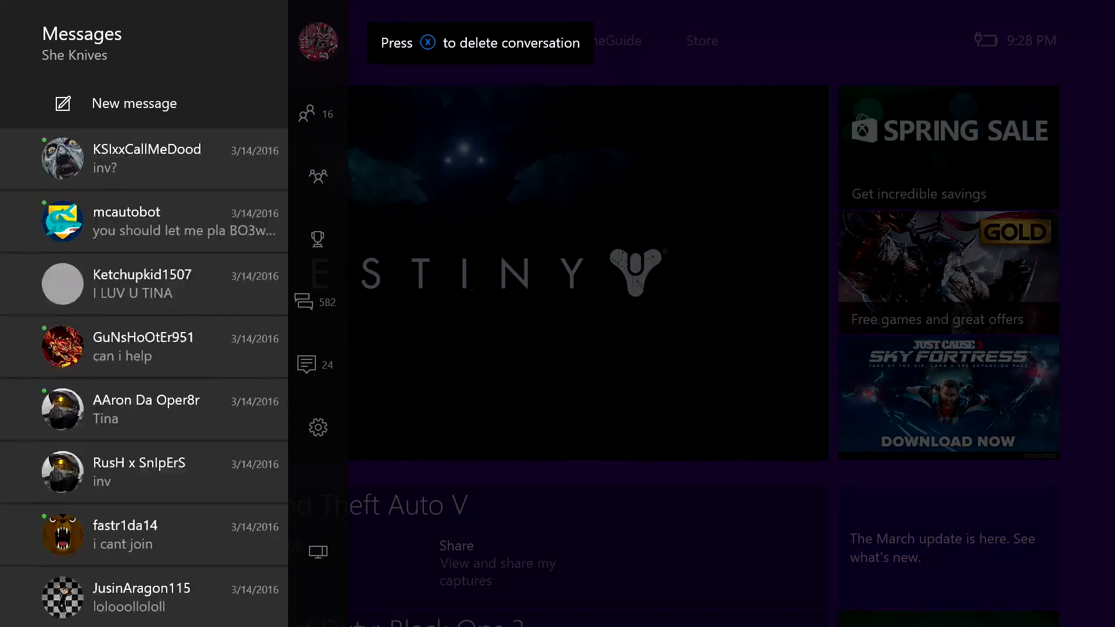
scroll("down", 3)
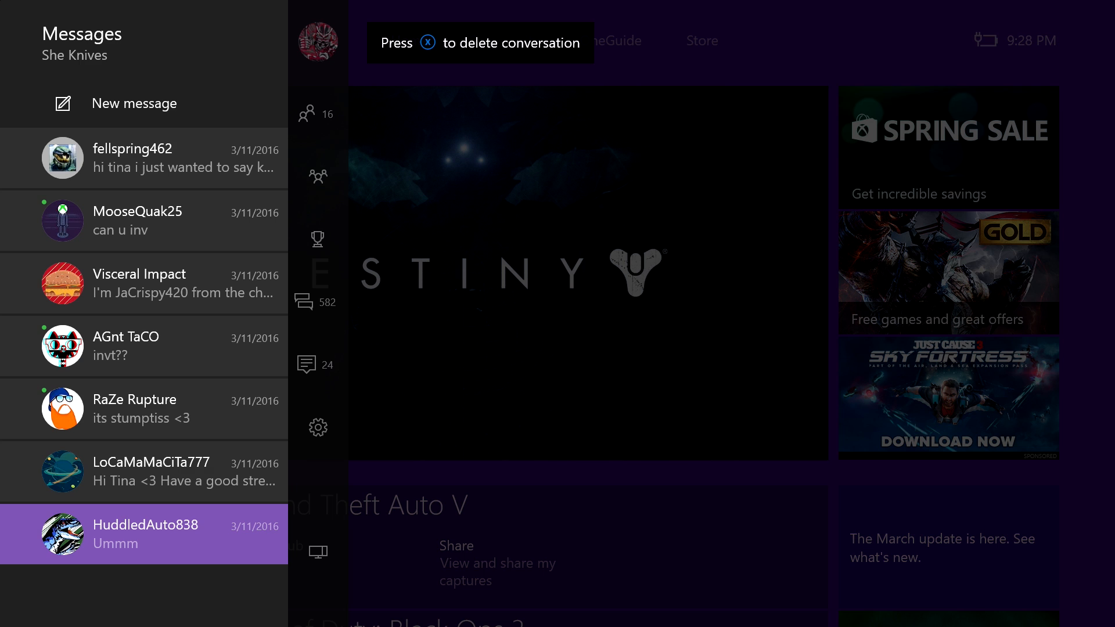
left_click(144, 533)
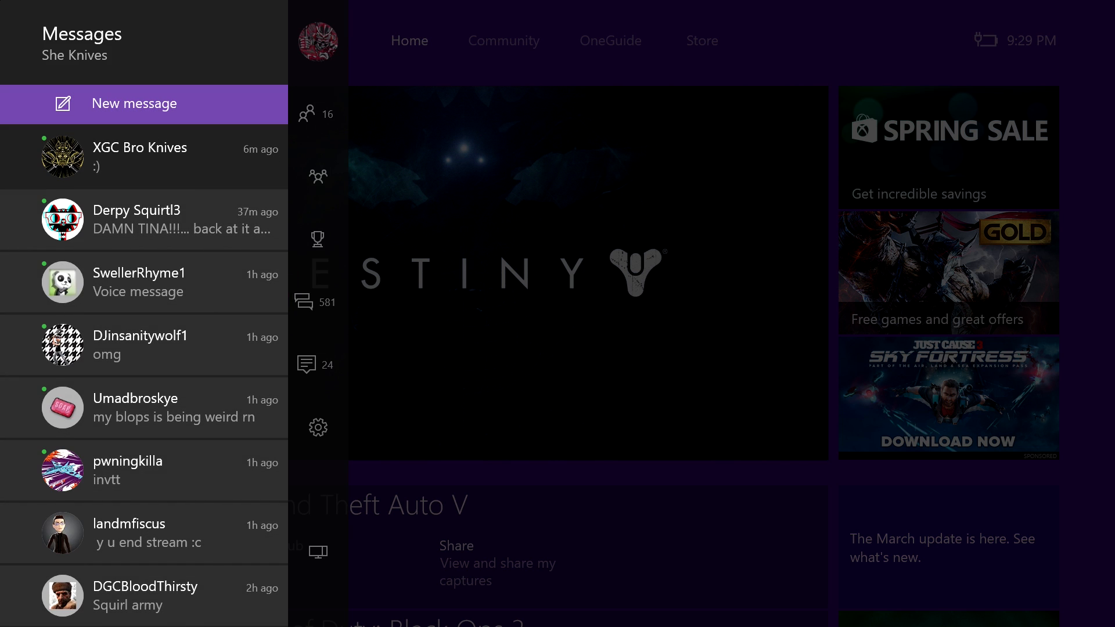
Scroll through older conversations deleting them, dropping the count from 581 to 557
scroll("down", 3)
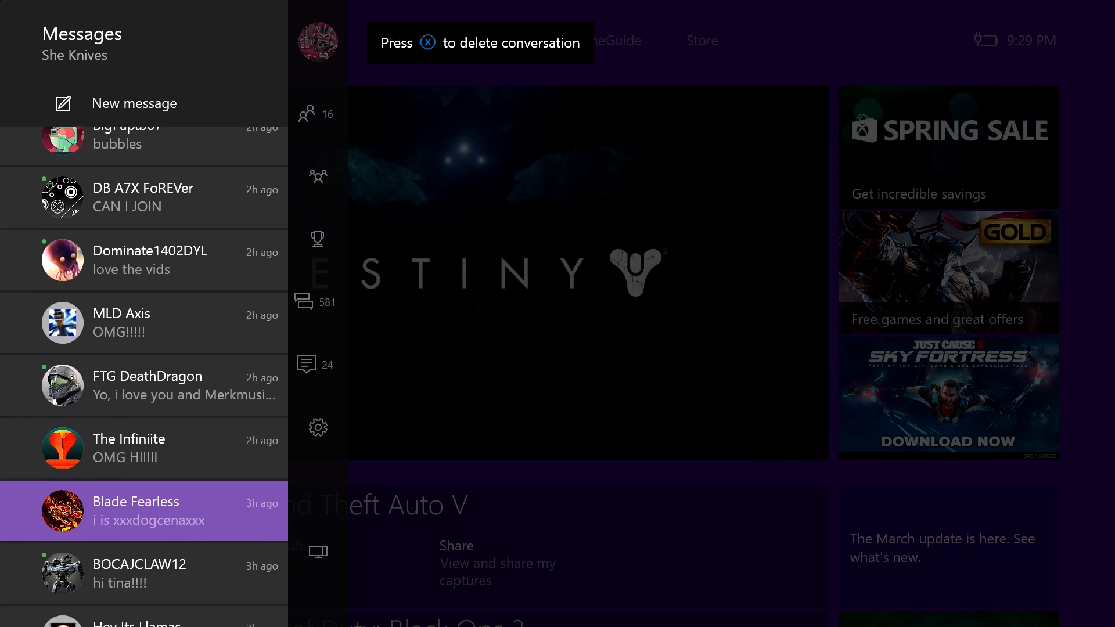
scroll("down", 3)
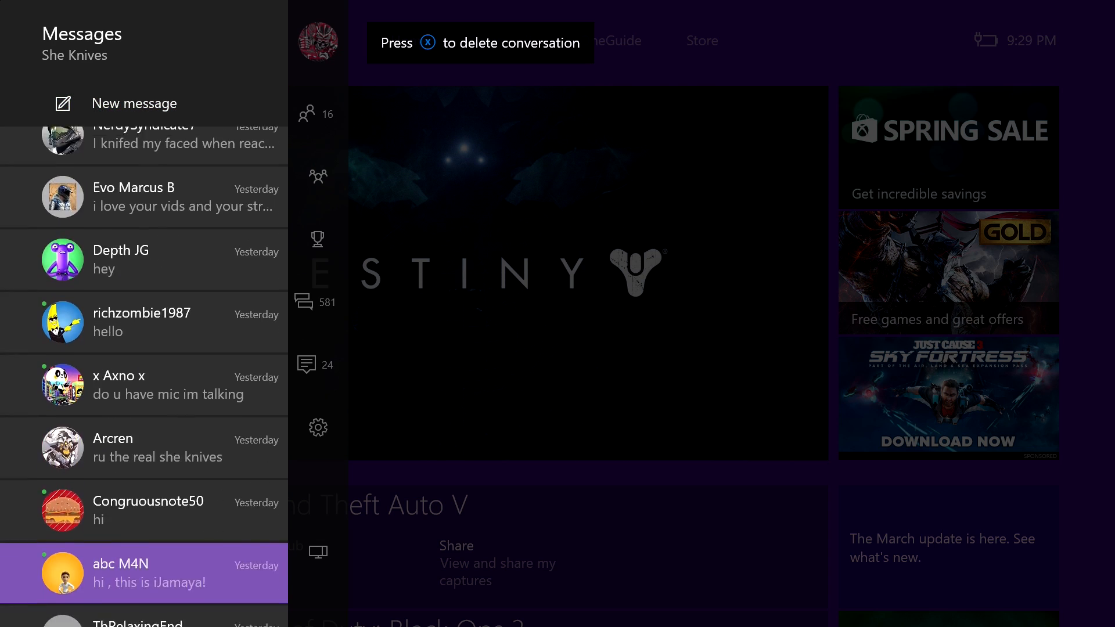
scroll("down", 3)
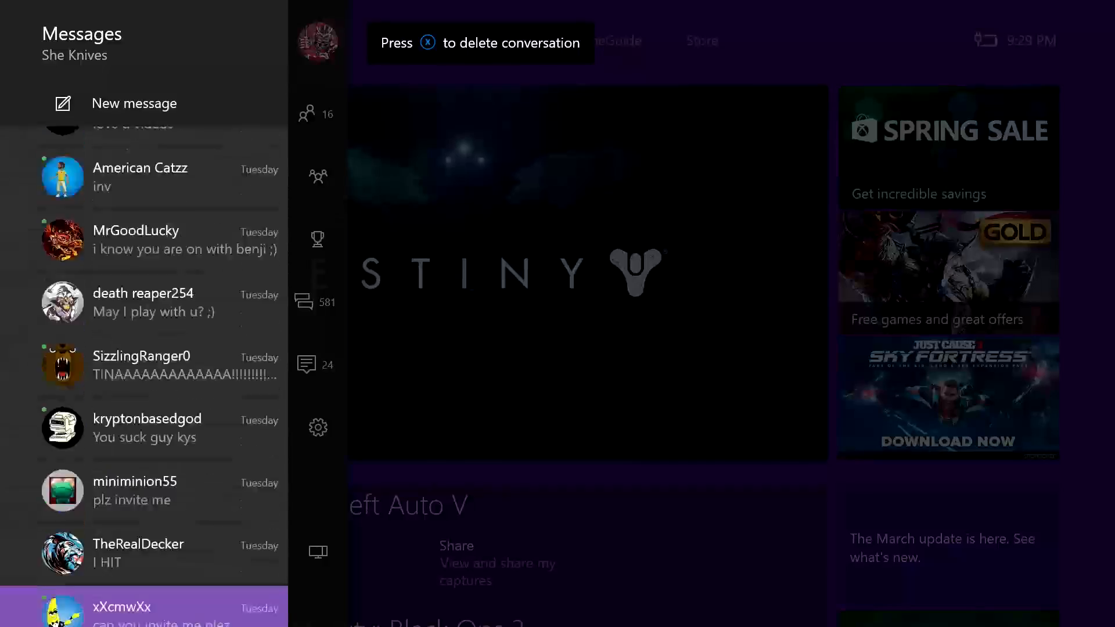
scroll("down", 3)
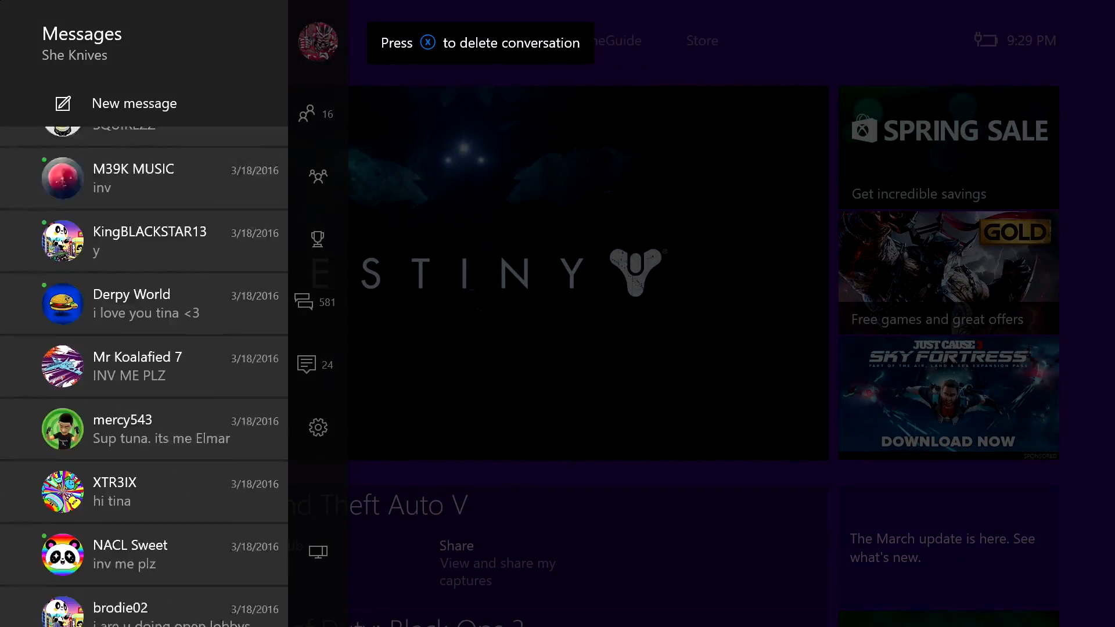
scroll("down", 3)
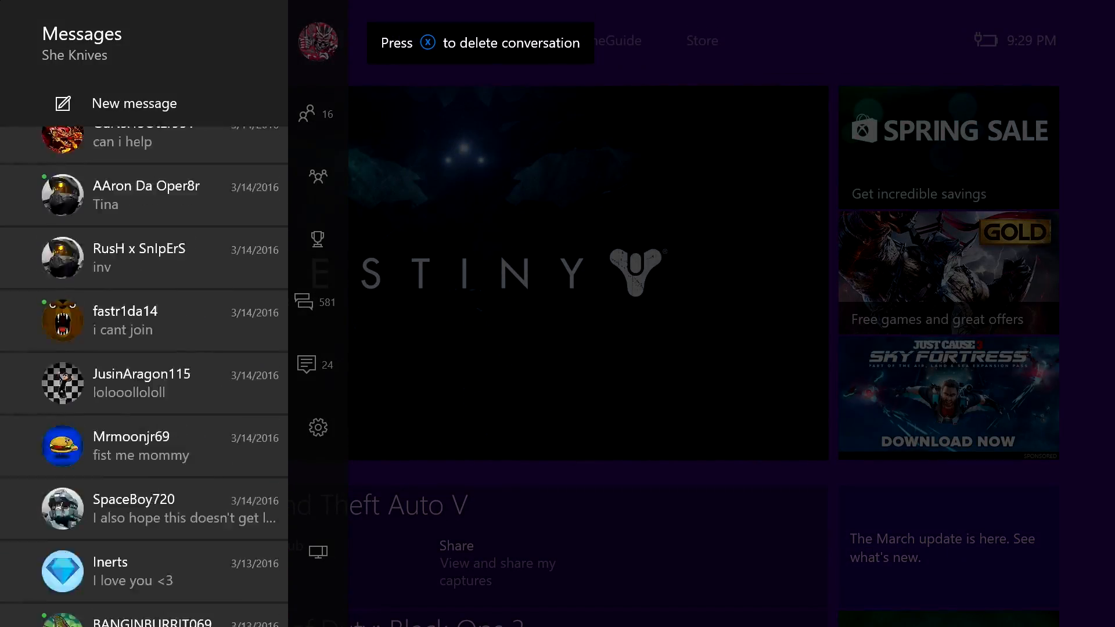
scroll("down", 3)
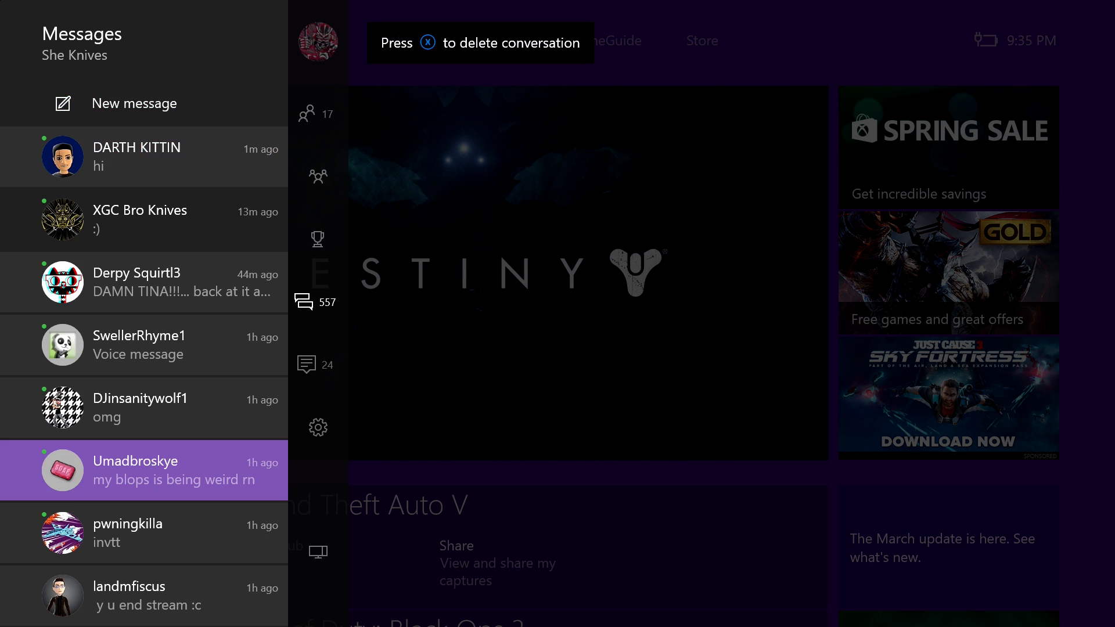
Scroll down to the March conversations and delete one, leaving 556 messages
scroll("down", 3)
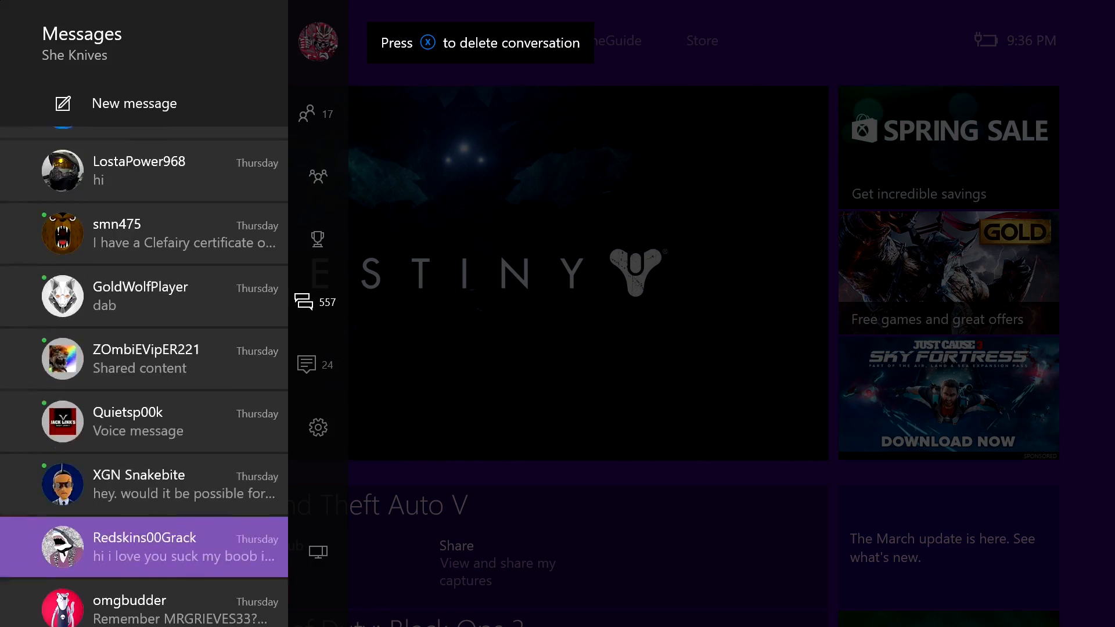
scroll("down", 3)
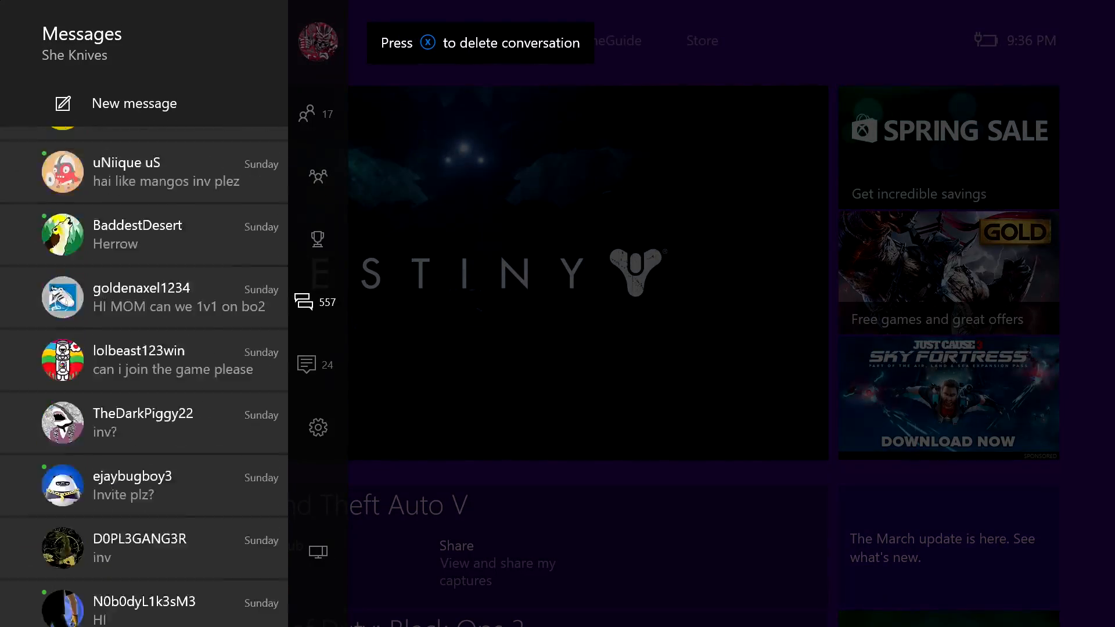
scroll("down", 3)
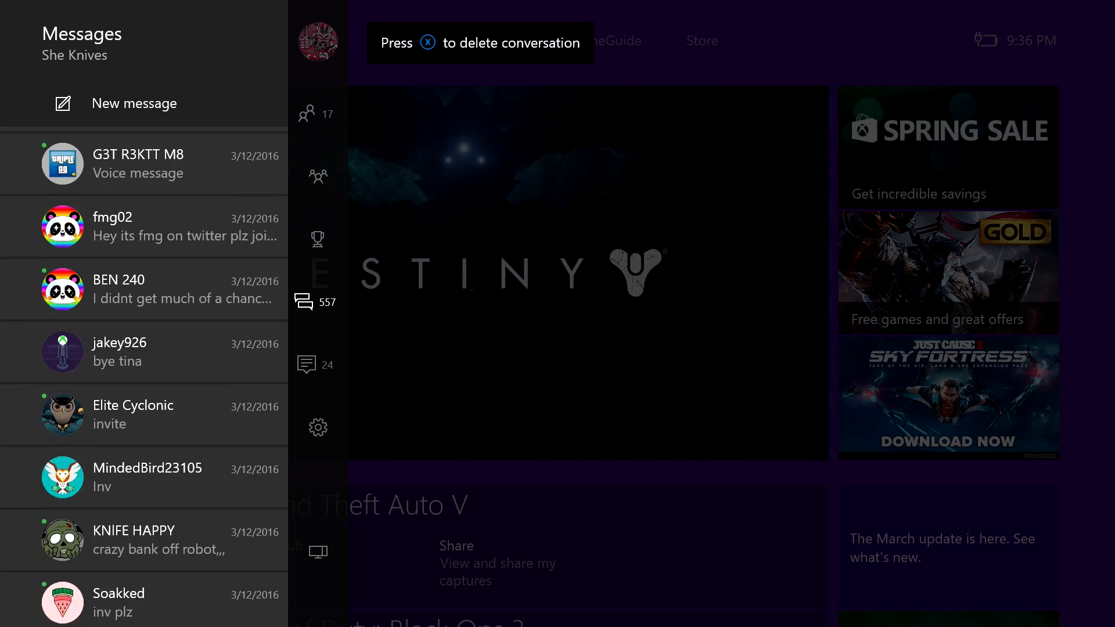
scroll("down", 3)
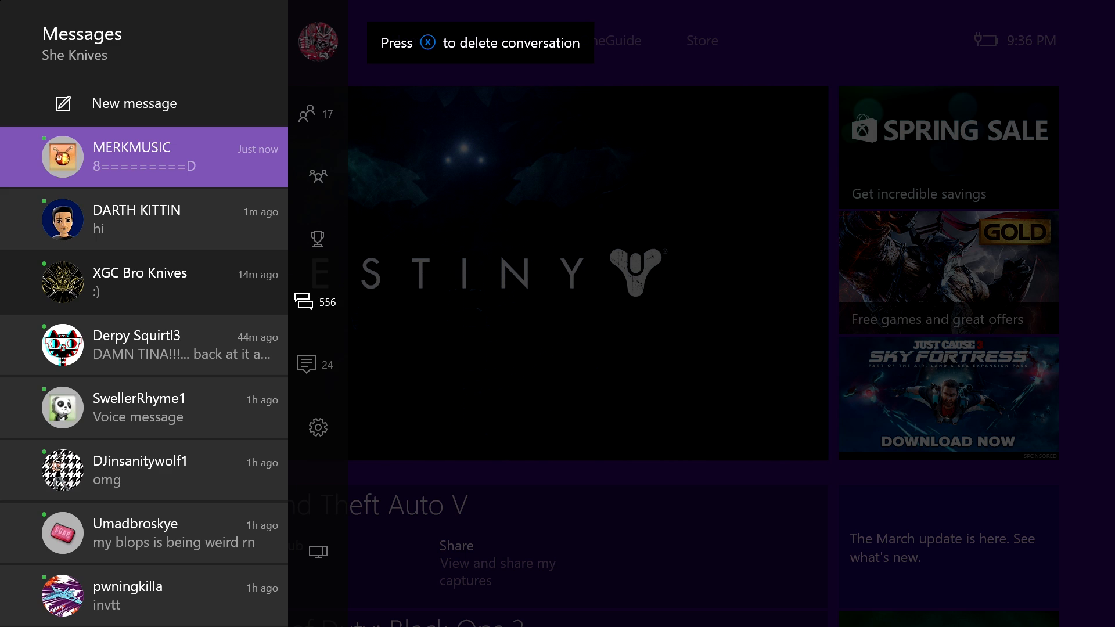
Delete conversations down to 486 and read TeamLockybros' 3/13/2016 message
scroll("down", 3)
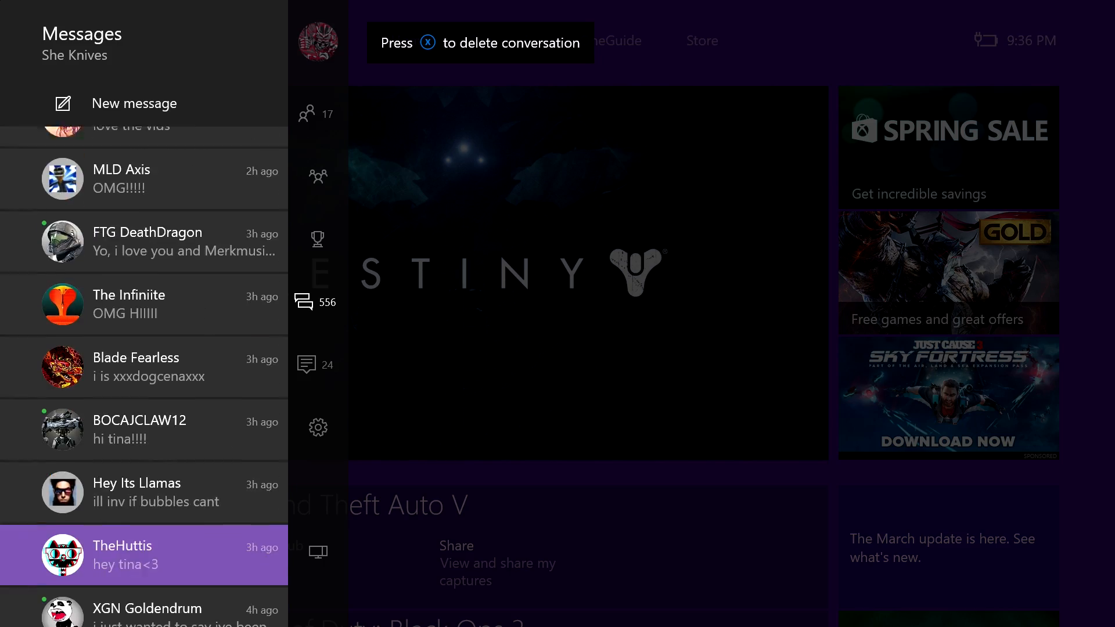
scroll("down", 3)
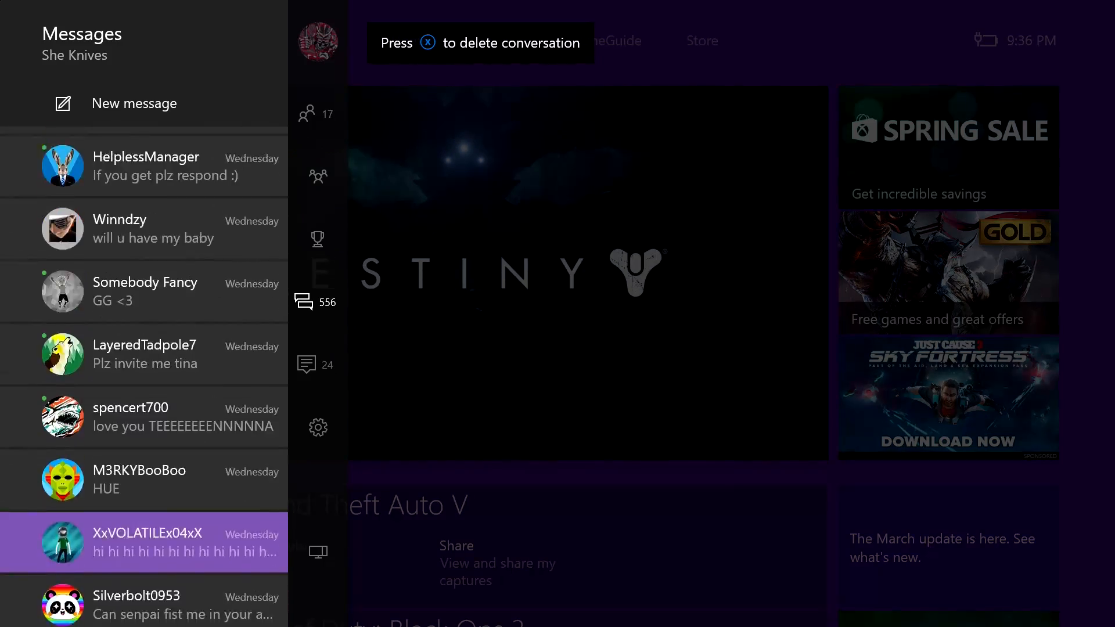
scroll("down", 3)
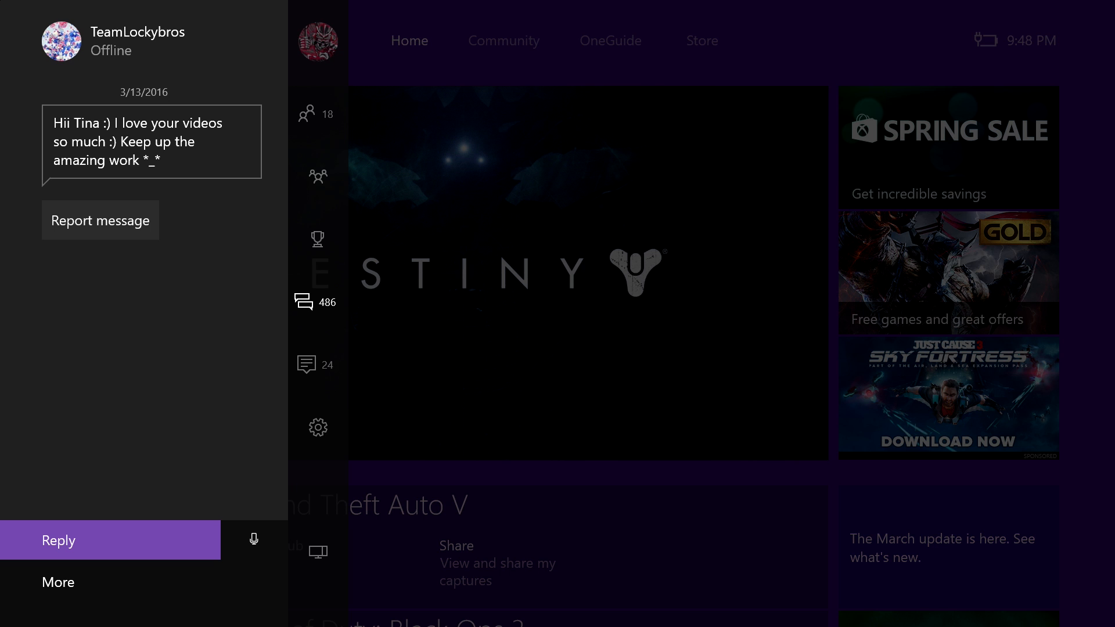
left_click(317, 302)
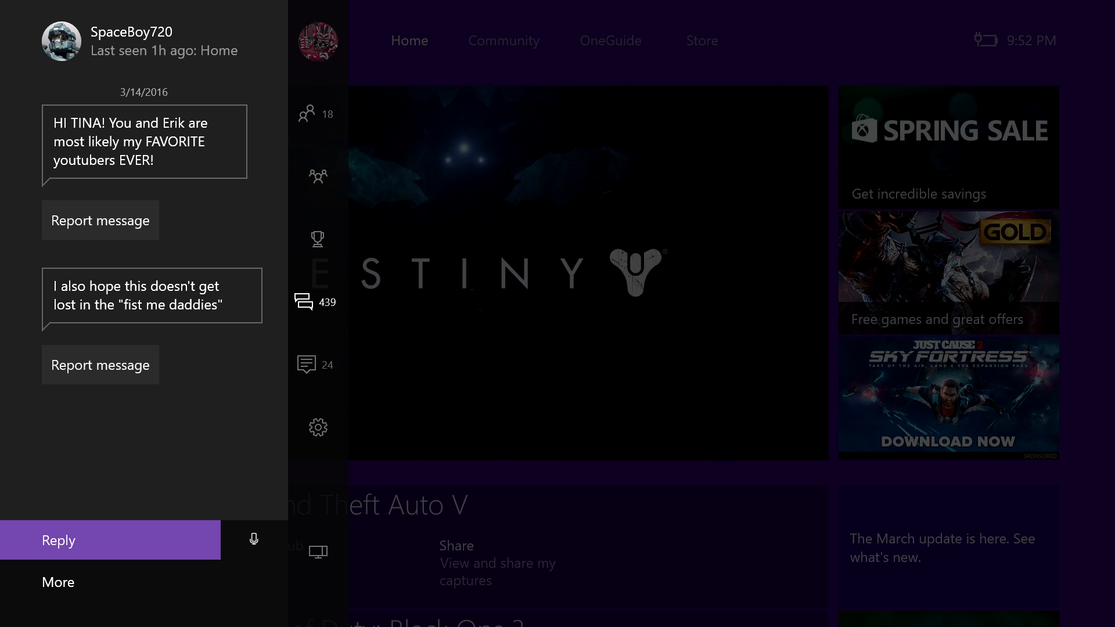
left_click(317, 114)
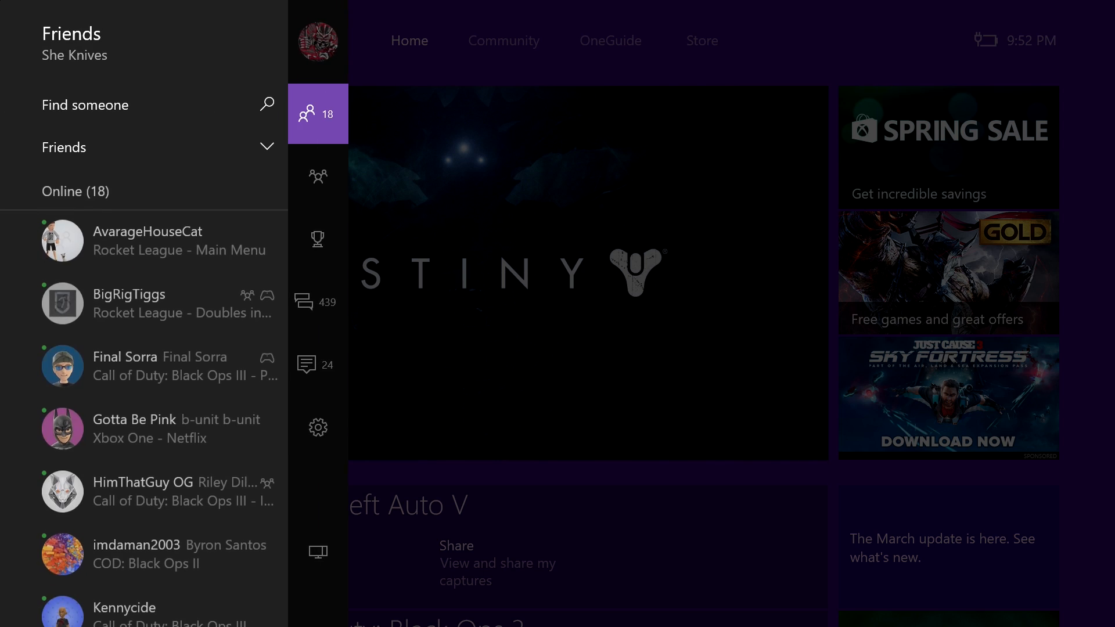
Return from Friends to Messages and delete conversations, dropping the count from 439 to 401
left_click(317, 302)
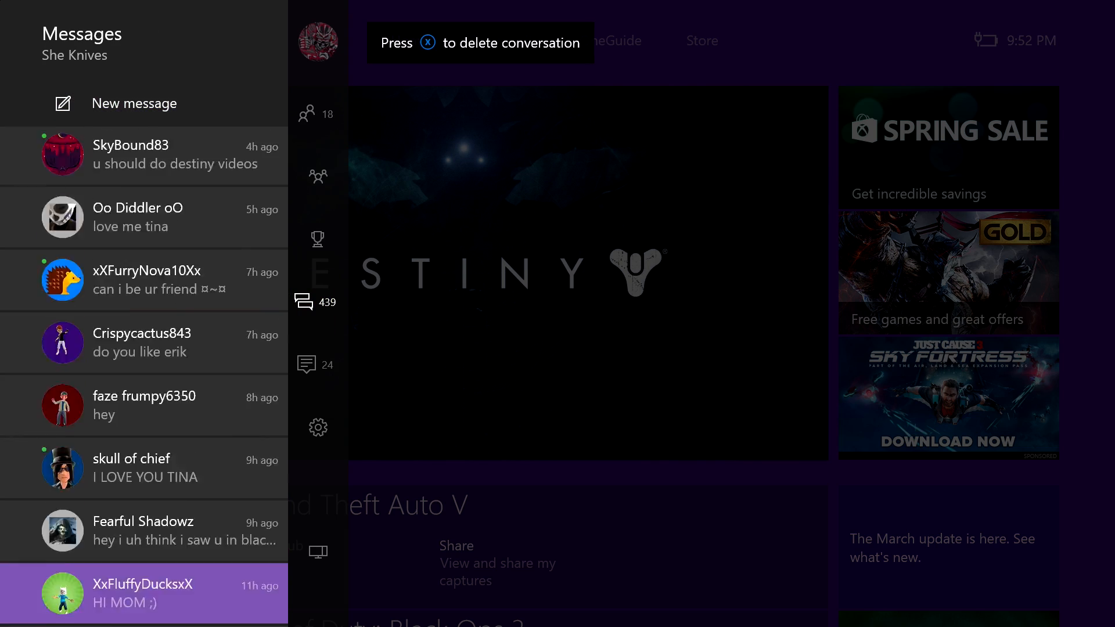
scroll("down", 3)
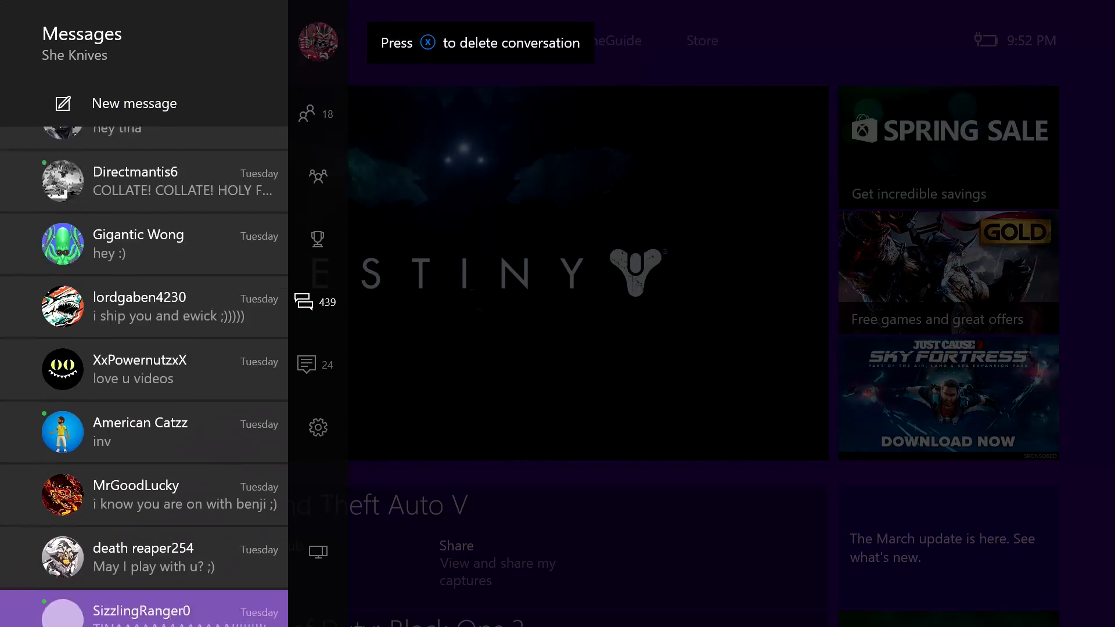
scroll("down", 3)
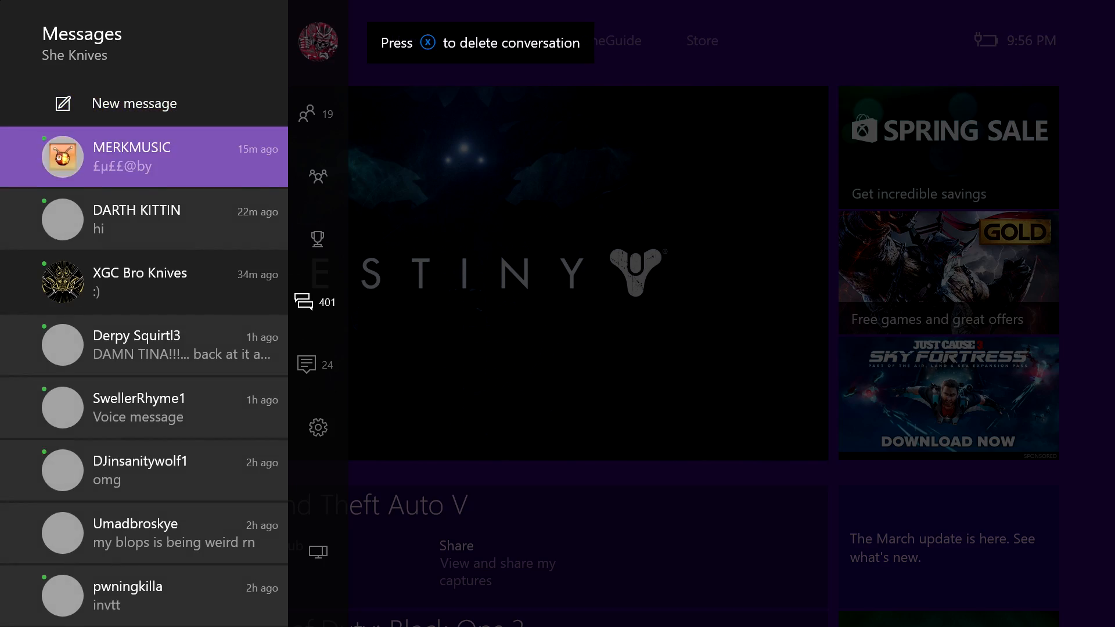
Scroll further down the messages list with the count at 382
scroll("down", 3)
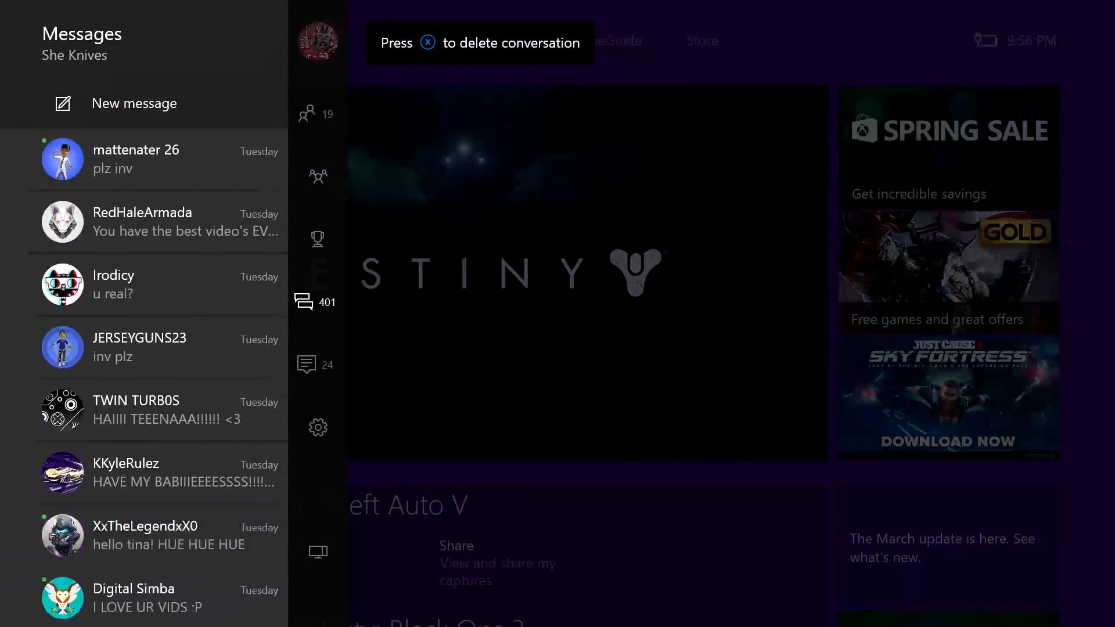
scroll("down", 3)
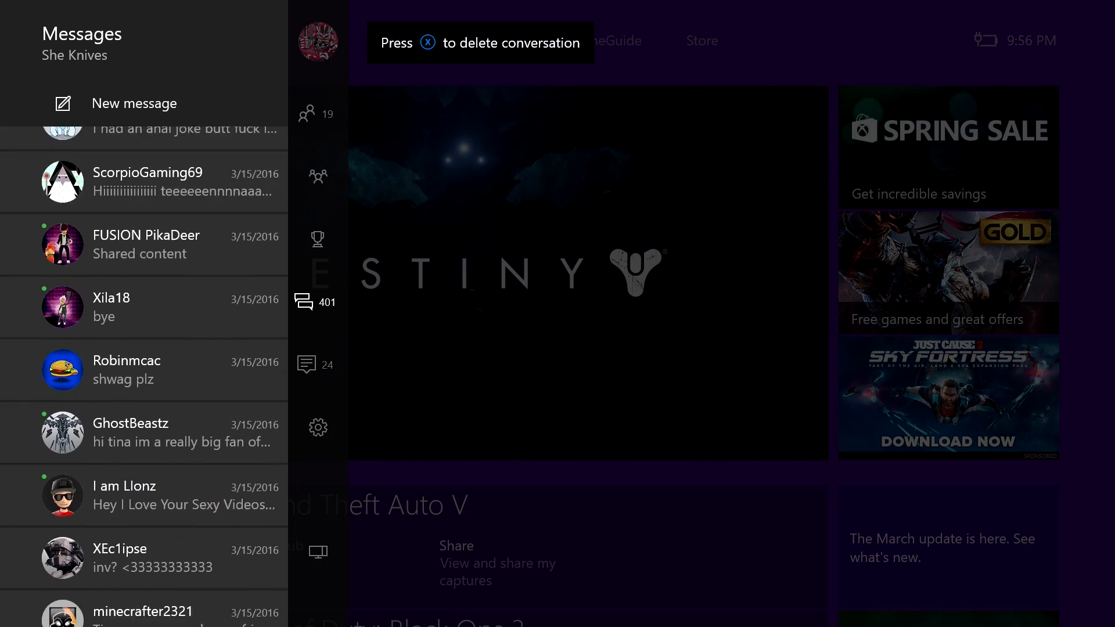
scroll("down", 3)
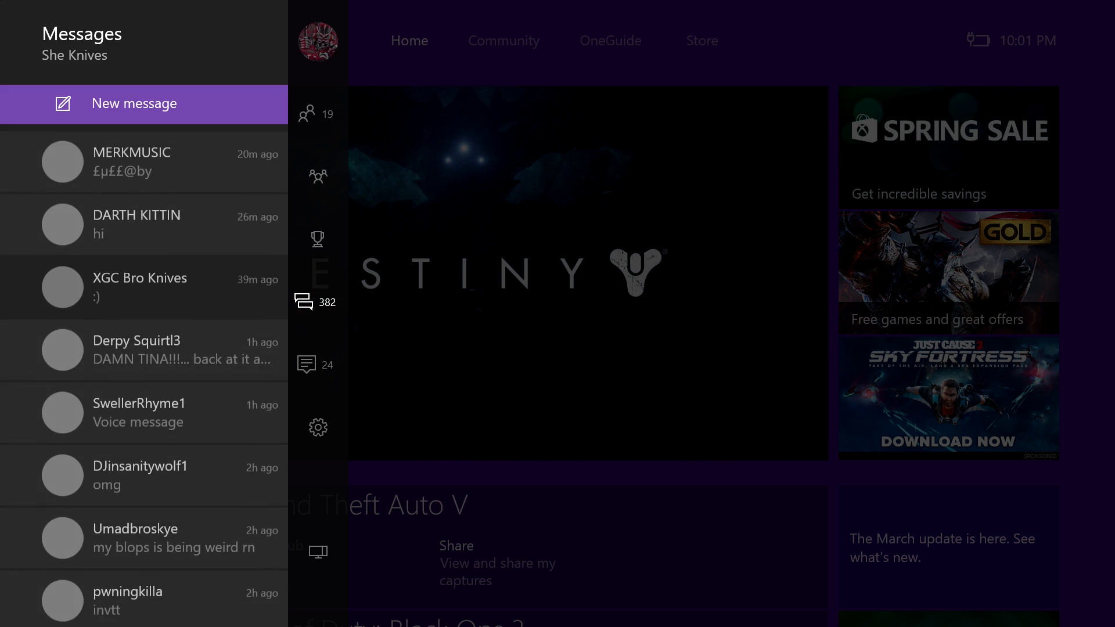
Reopen the guide, switch from Friends to Messages and scroll back to 3/16/2016 conversations
left_click(307, 113)
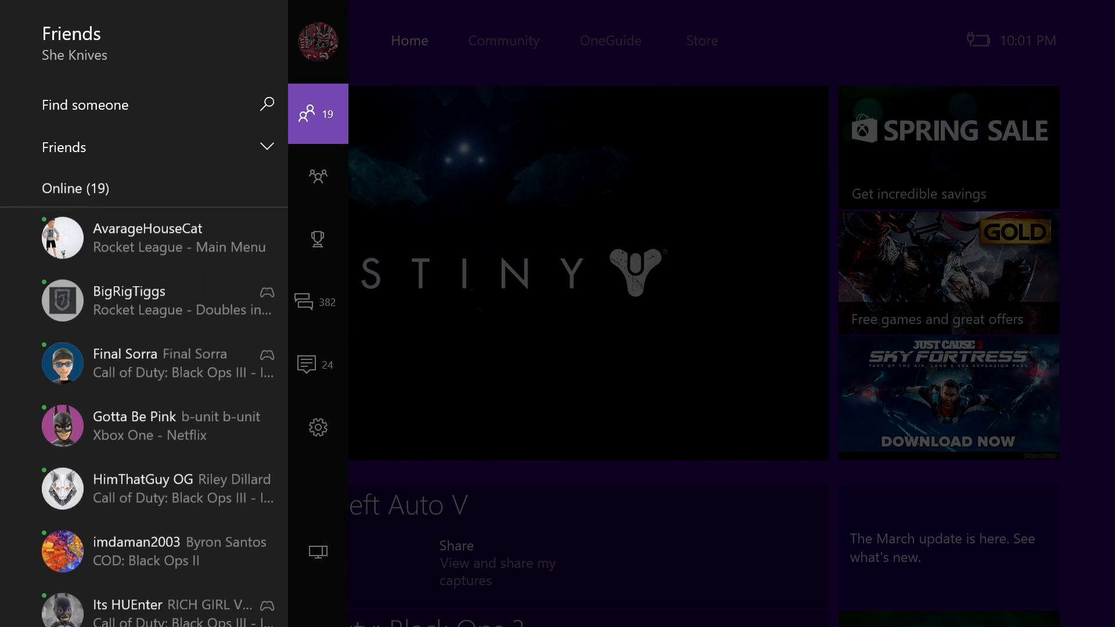
left_click(304, 302)
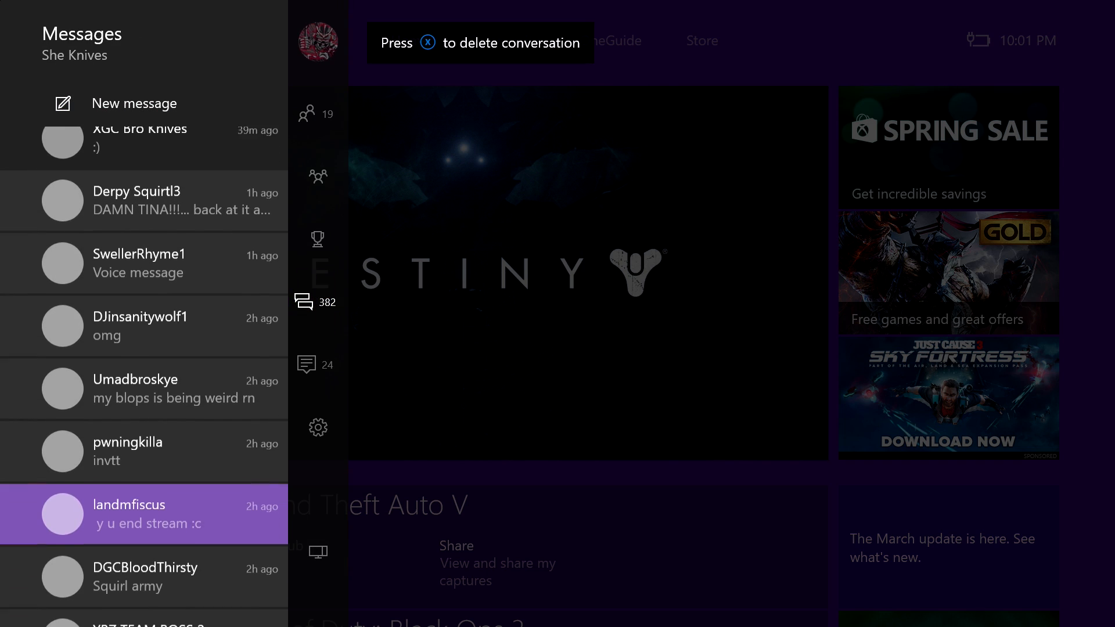
scroll("down", 3)
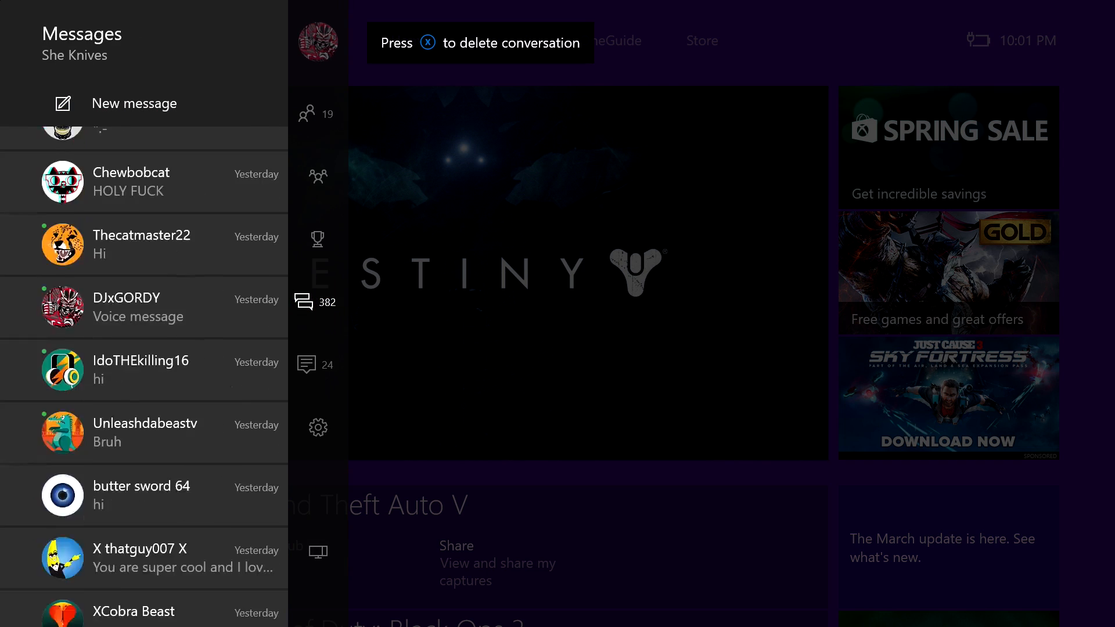
scroll("down", 3)
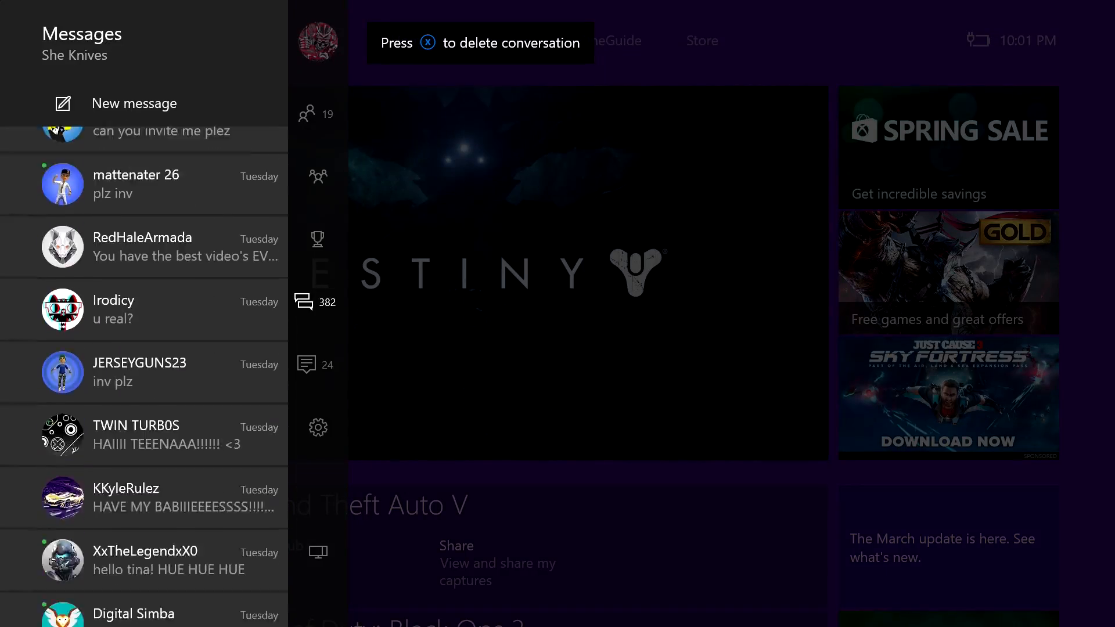
scroll("down", 3)
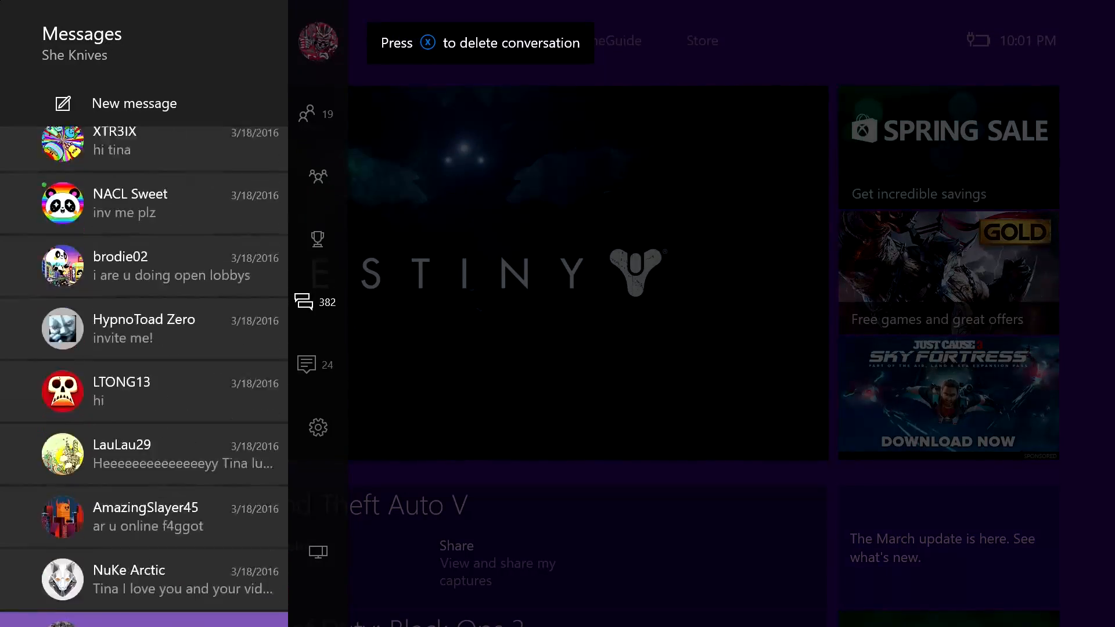
scroll("down", 3)
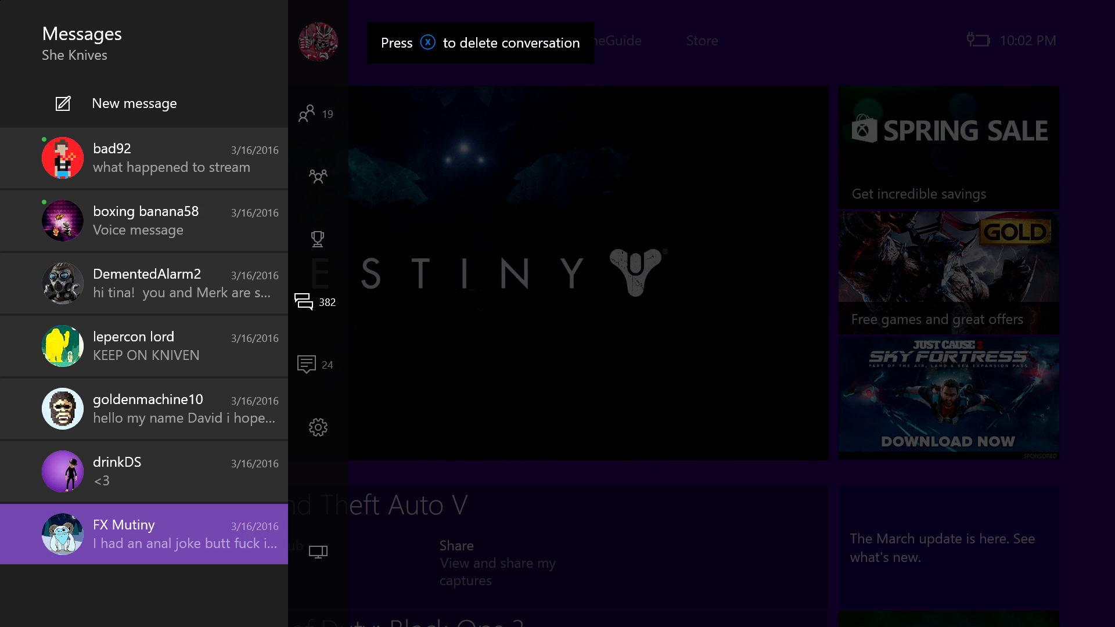
Close the guide to Home with 377 messages, briefly reopening it on Friends in between
left_click(144, 409)
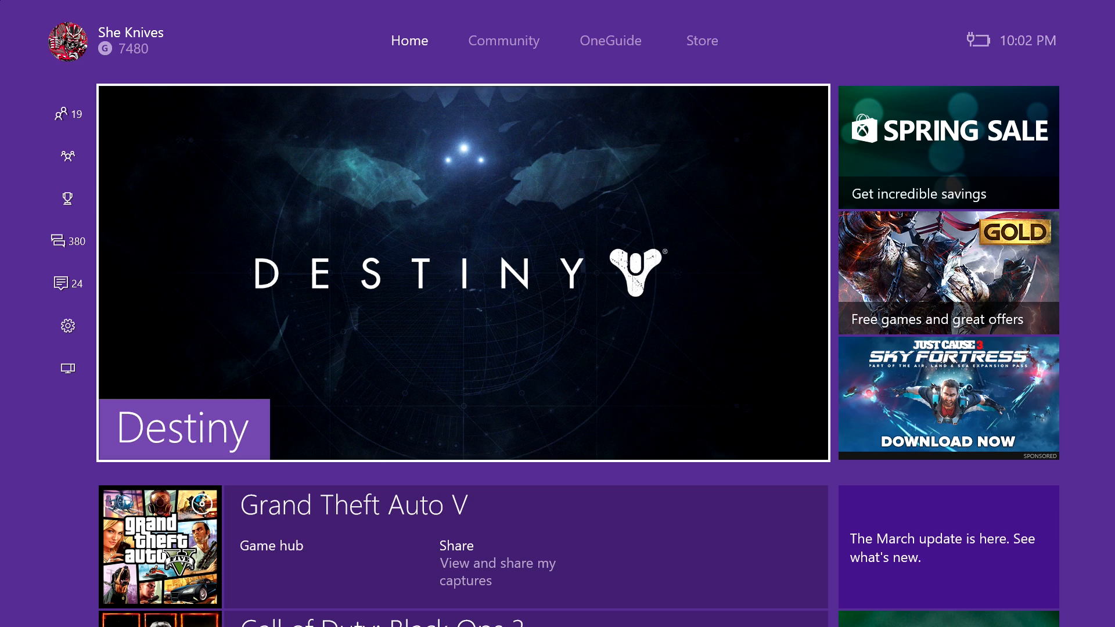
left_click(60, 114)
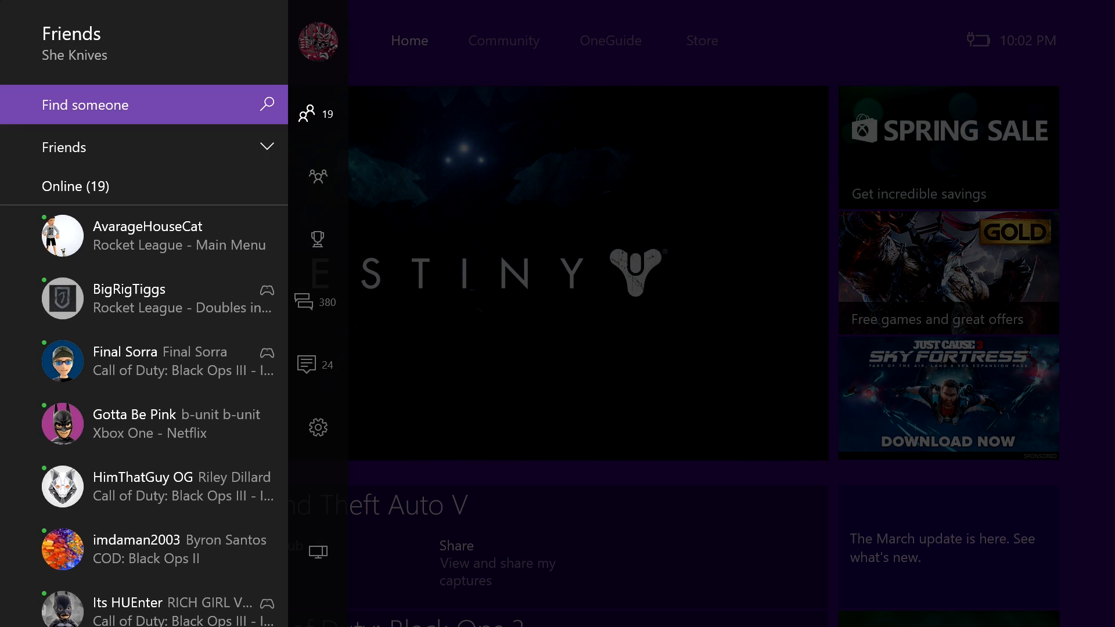
left_click(307, 302)
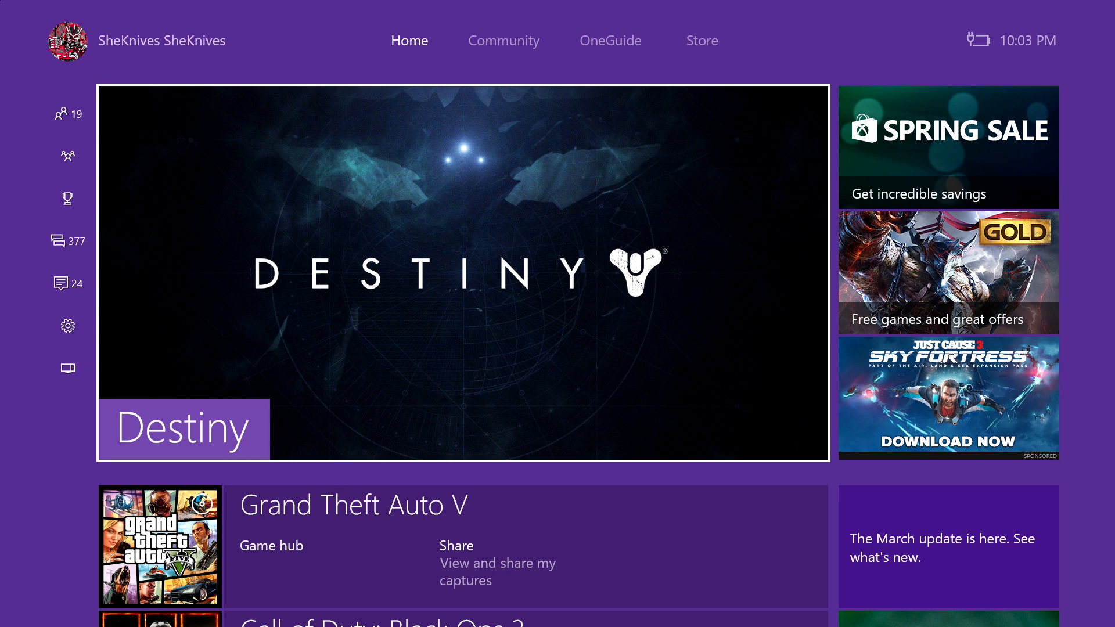
Reopen the guide on Messages, scroll down and act on a conversation entry
left_click(58, 240)
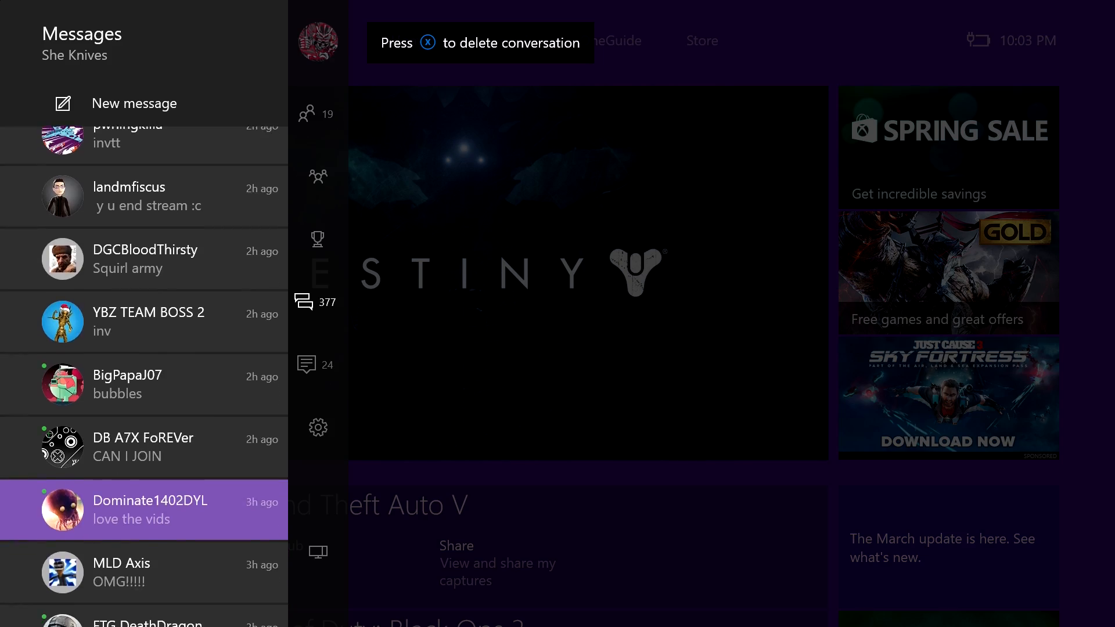
scroll("down", 3)
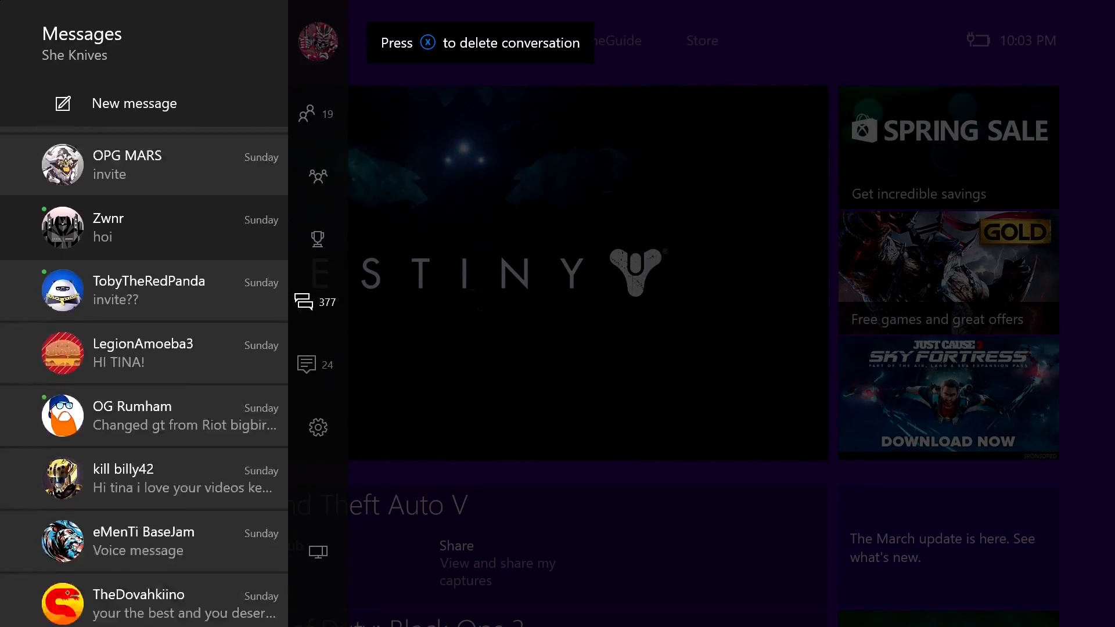
scroll("down", 3)
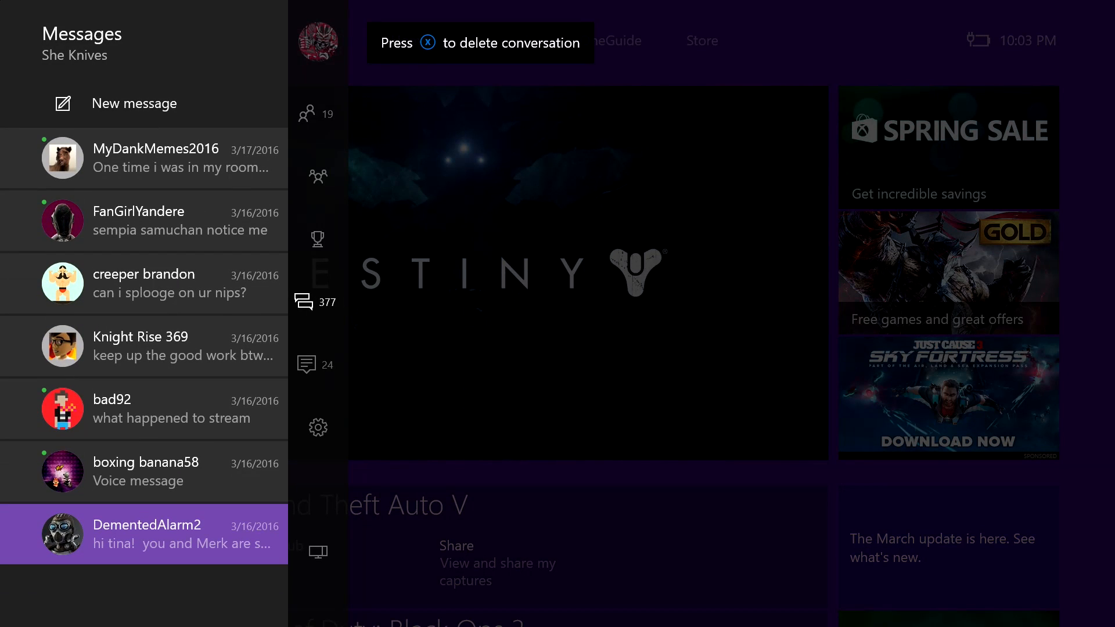
left_click(145, 472)
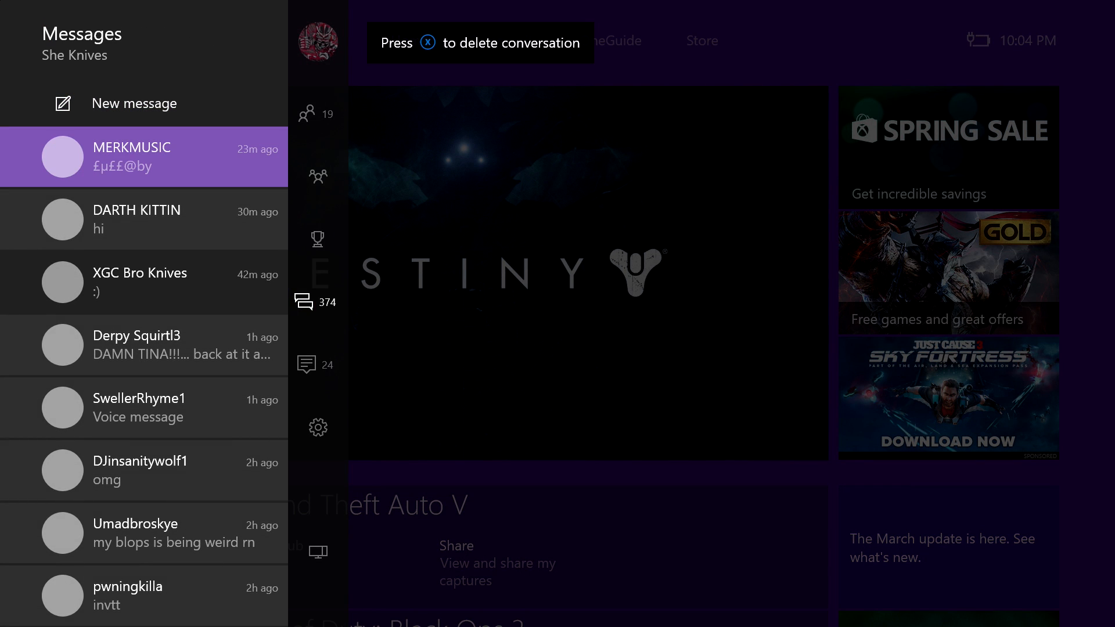
scroll("down", 3)
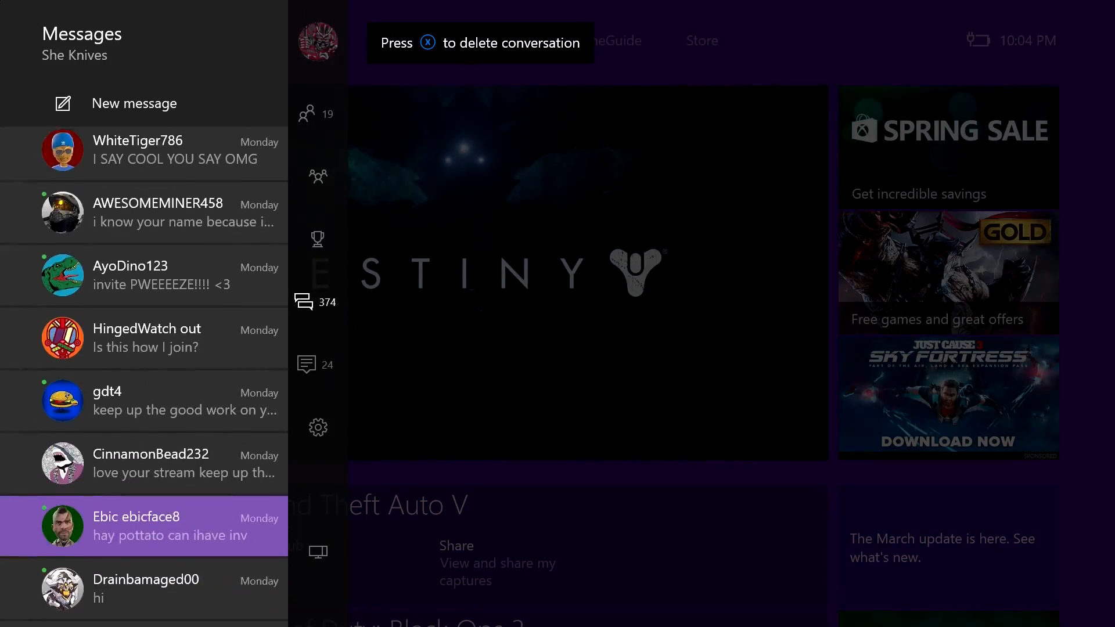
scroll("down", 3)
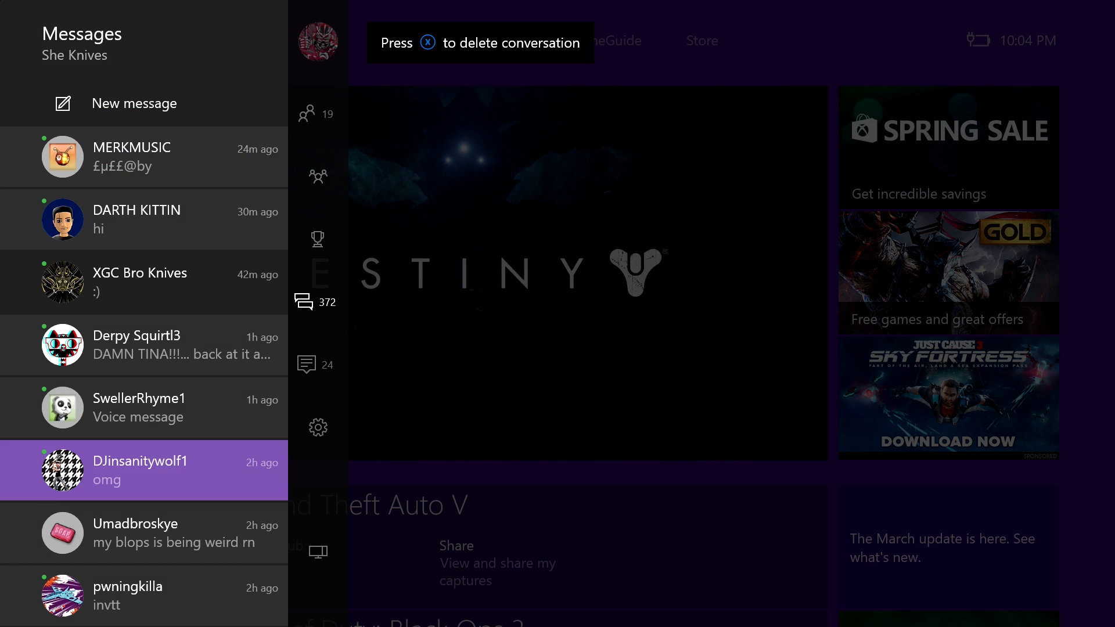
scroll("down", 3)
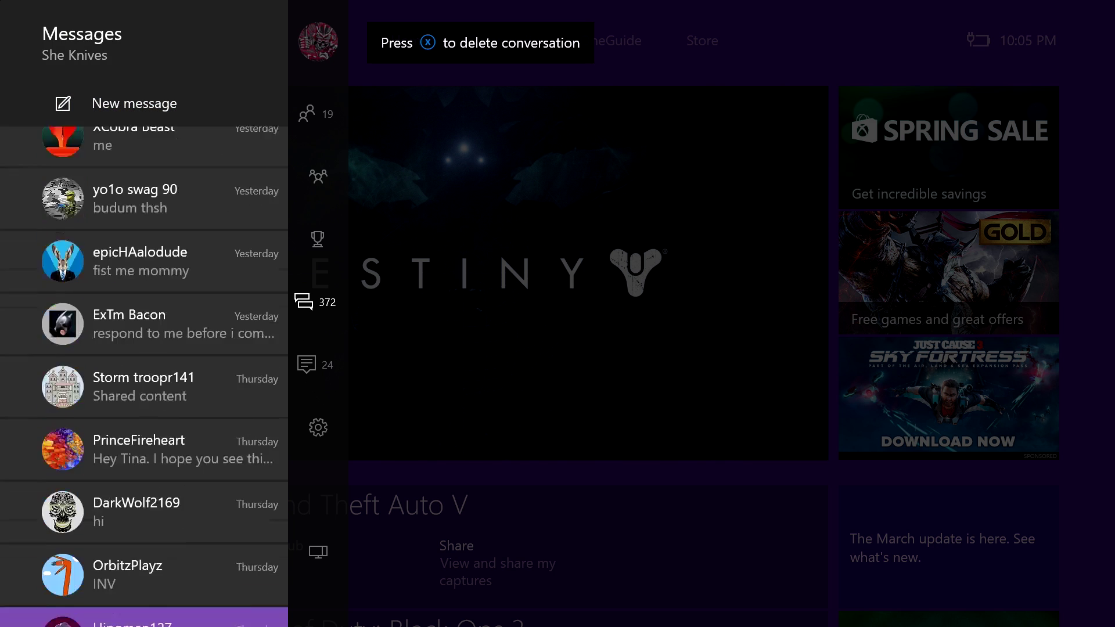
scroll("down", 3)
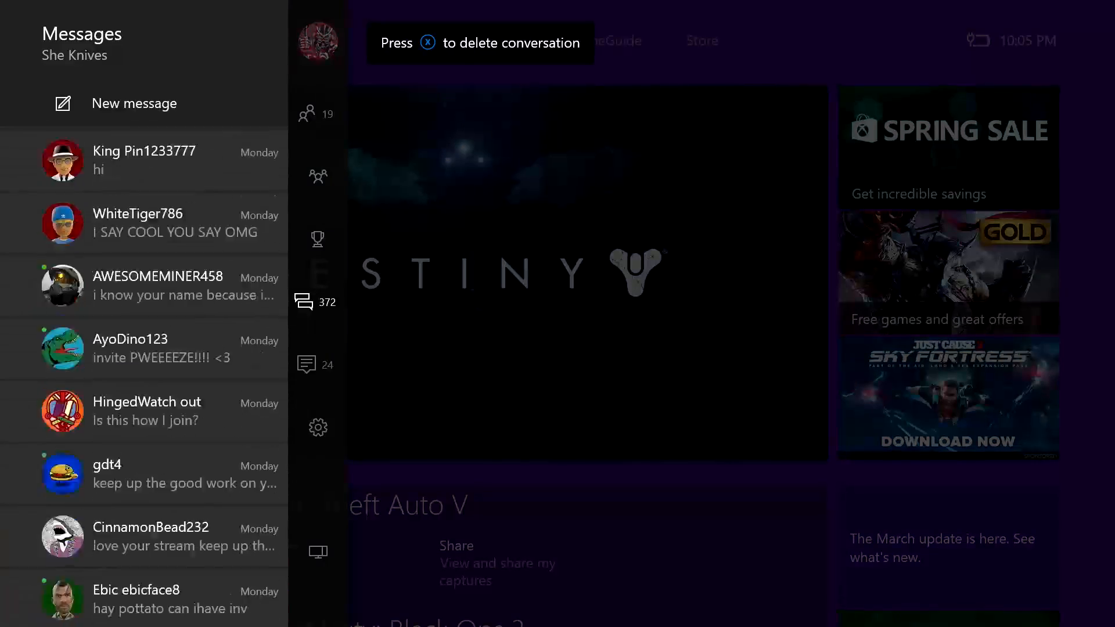
scroll("down", 3)
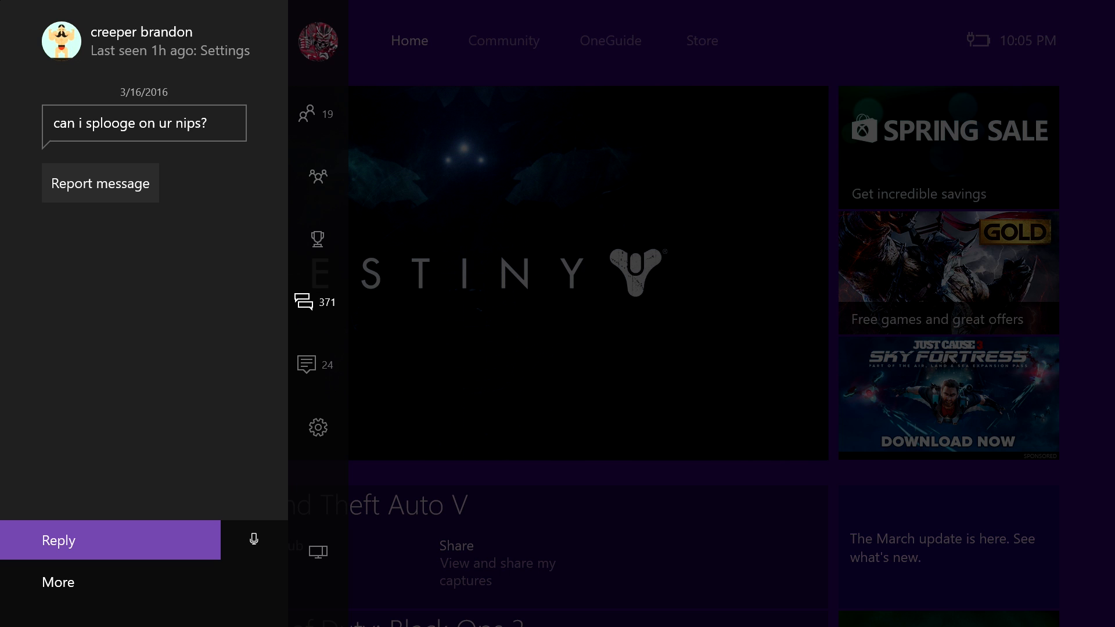
mouse_move(253, 539)
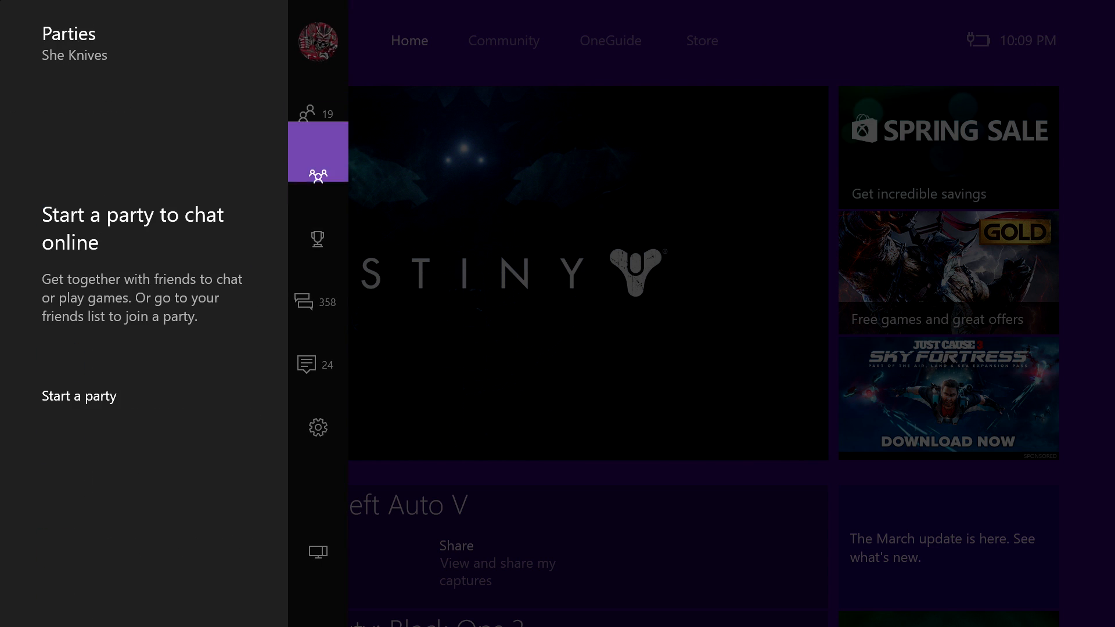
Switch to Messages and read PopPhizz's 3/17/2016 conversation, with the count at 356
left_click(317, 302)
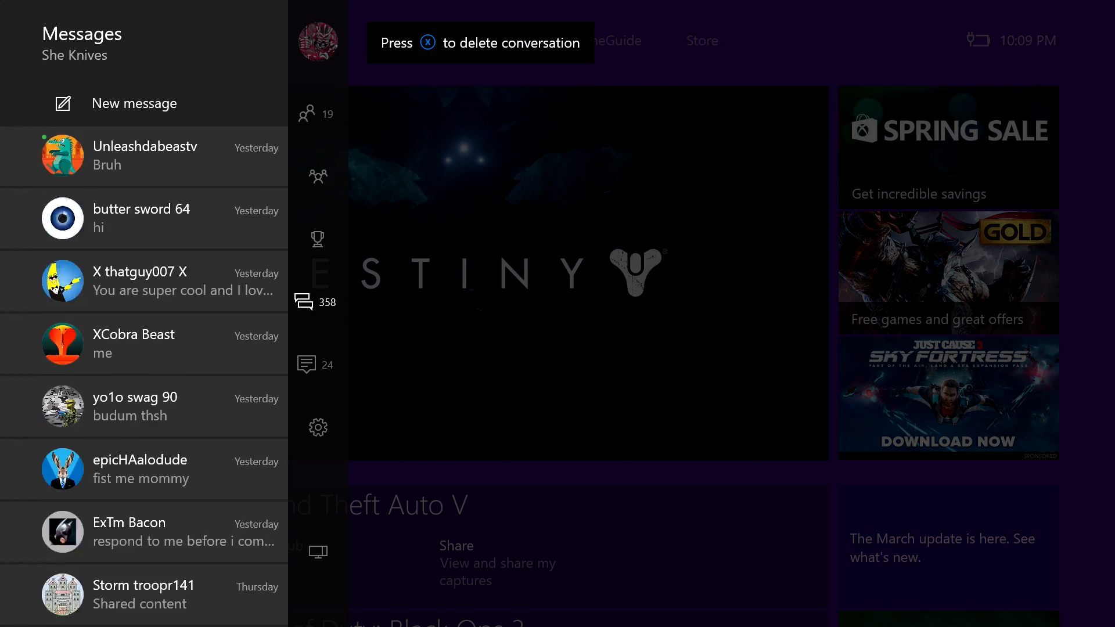
scroll("down", 3)
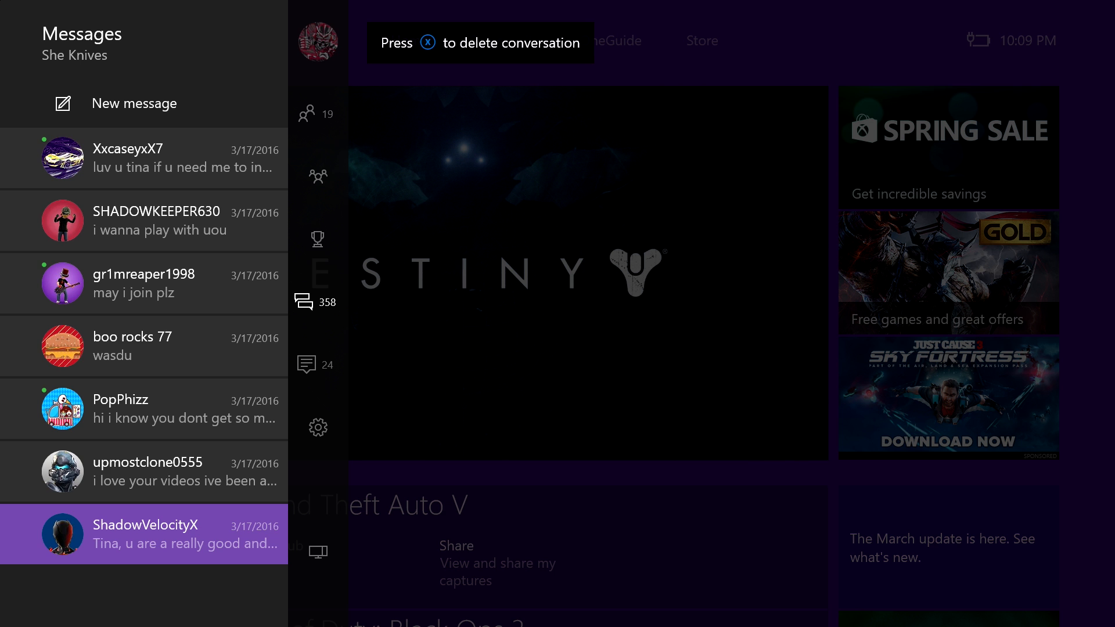
left_click(143, 409)
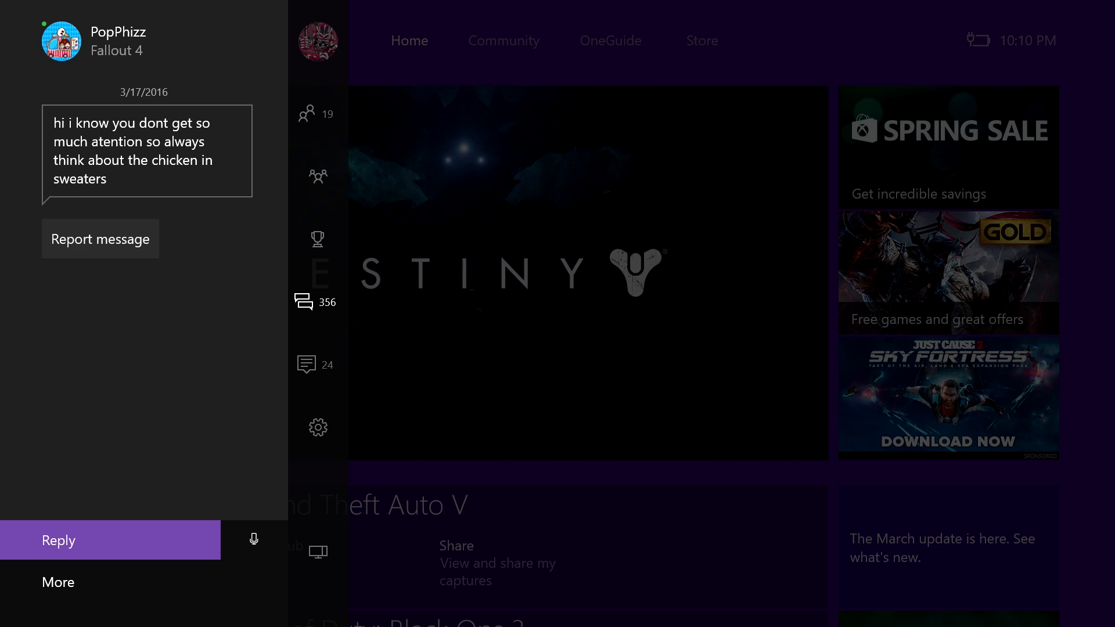
Leave PopPhizz's chicken-in-sweaters conversation and close the guide to return Home
left_click(317, 302)
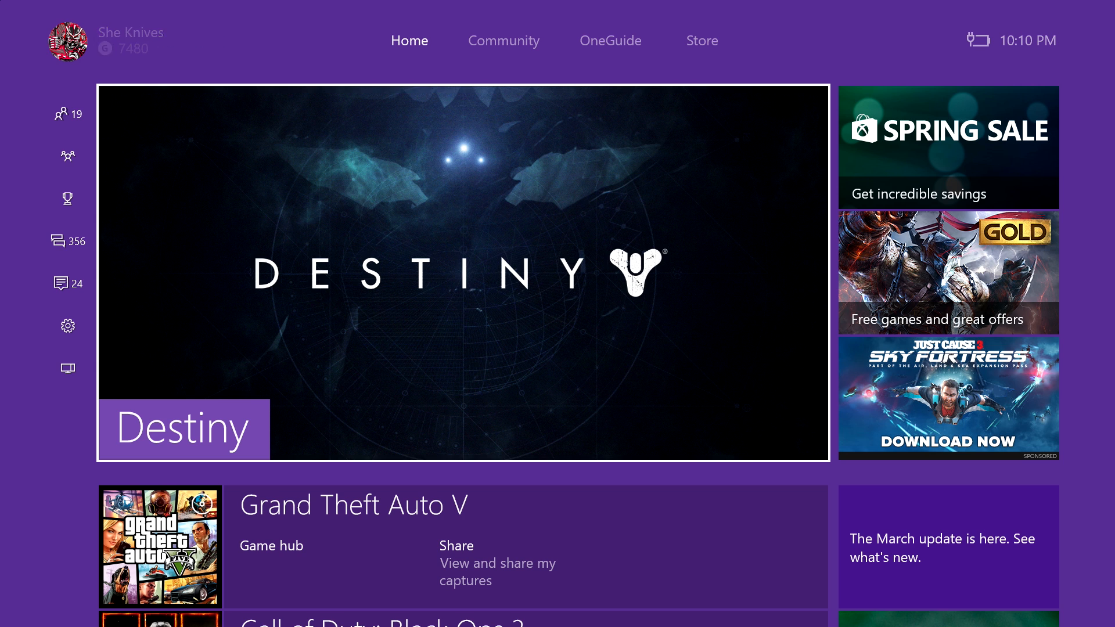
Bring the guide back up on the Messages tab and scroll down yesterday's conversations at 356
left_click(67, 198)
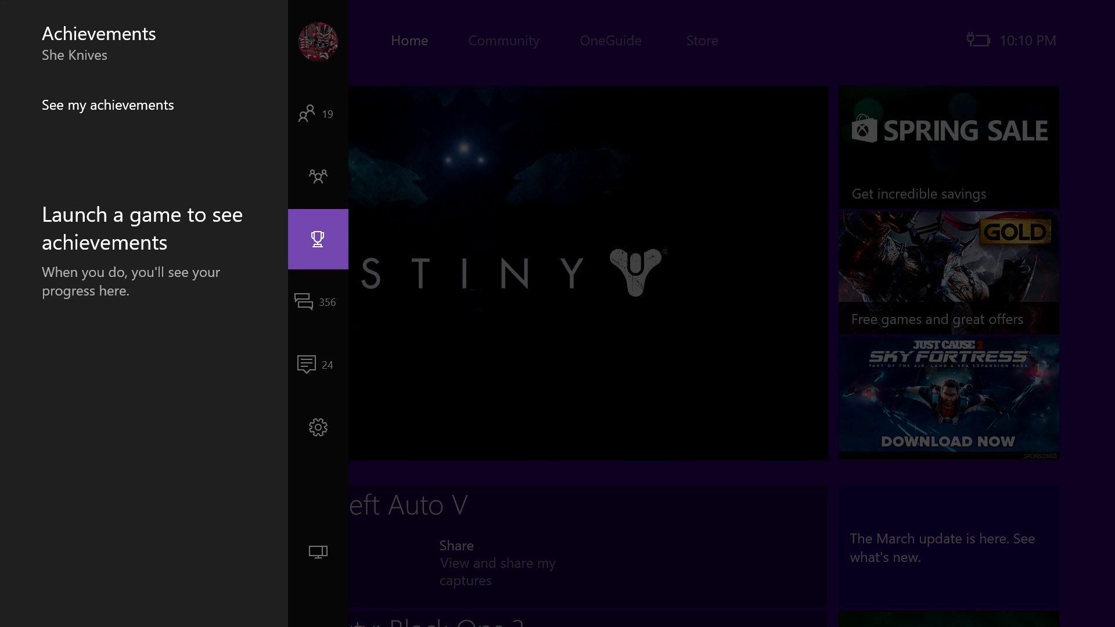
left_click(304, 302)
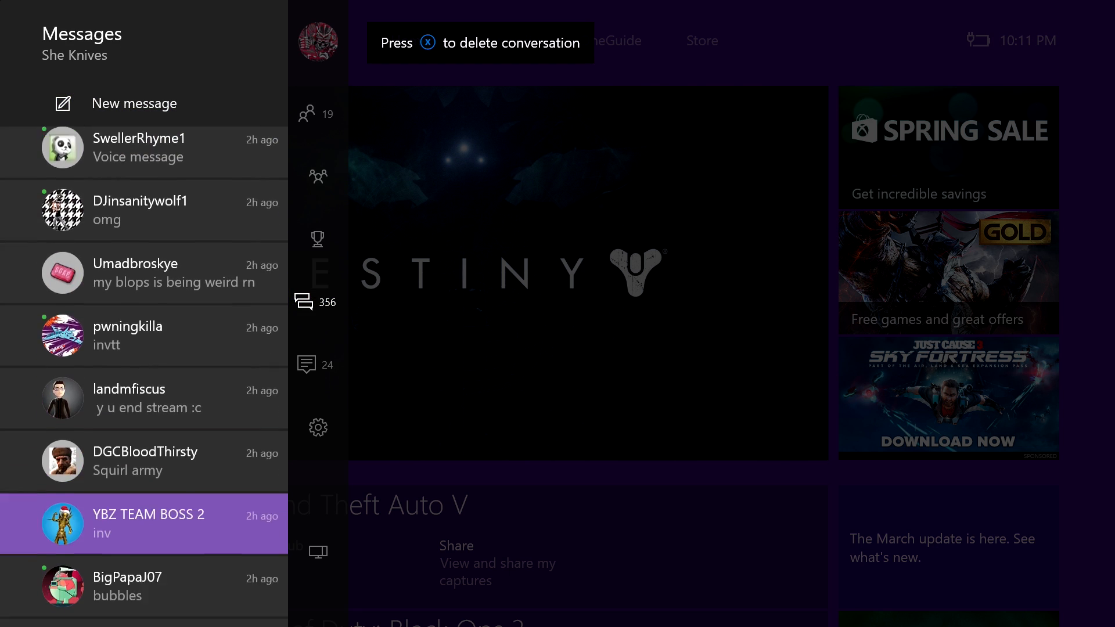
scroll("down", 3)
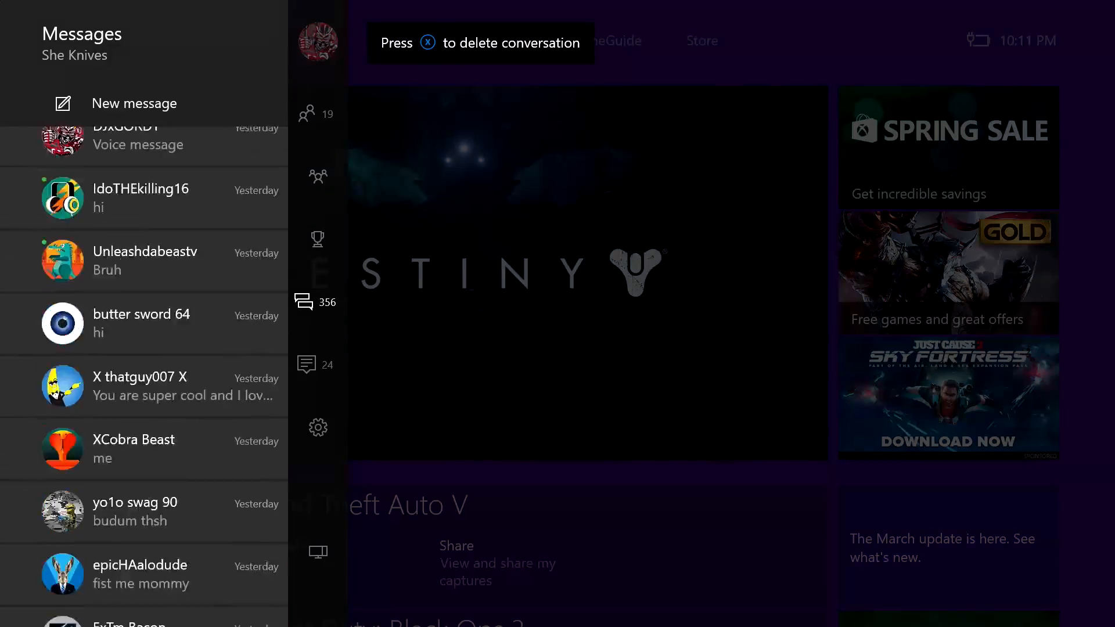